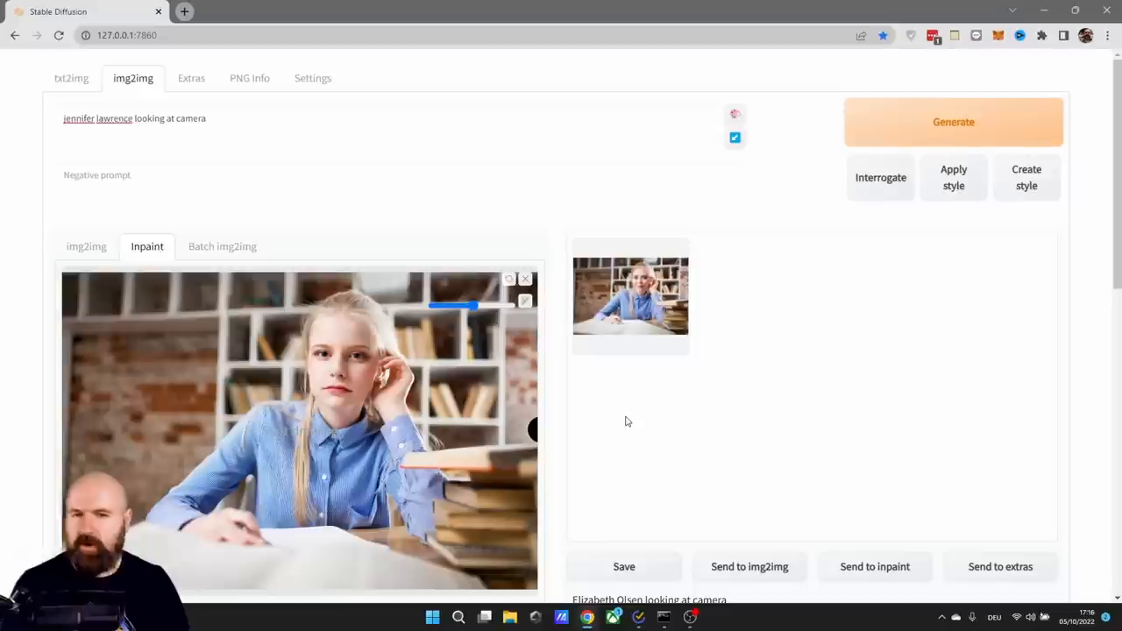
mouse_move(607, 389)
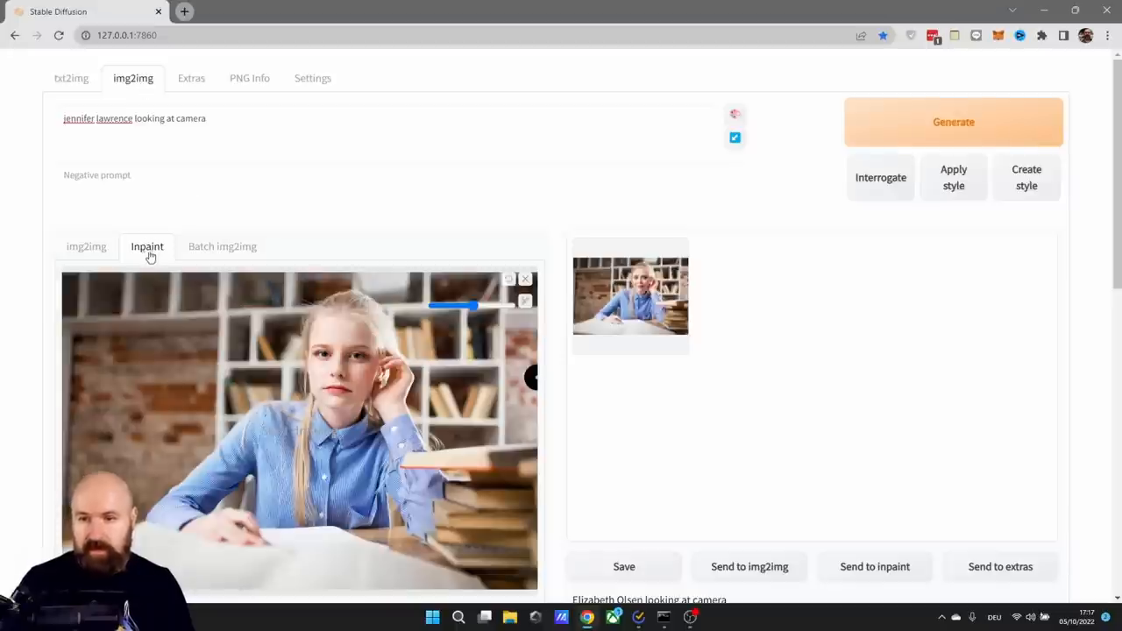
mouse_move(580, 390)
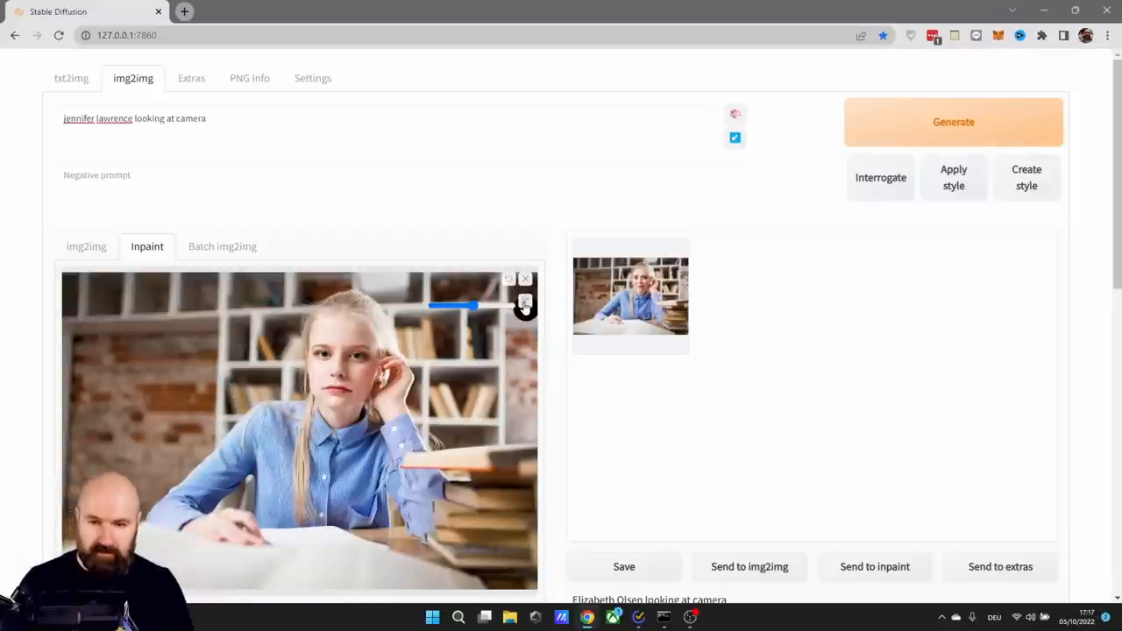
Paint the inpaint mask over the woman's face in the desk photo.
left_click(334, 347)
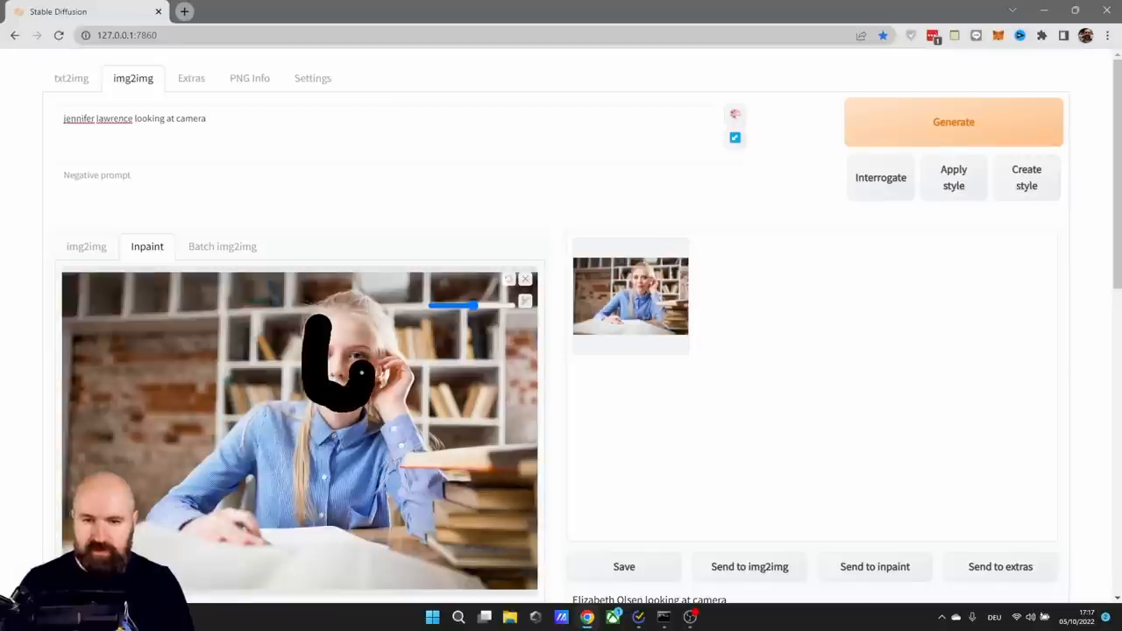
left_click_drag(338, 368, 359, 347)
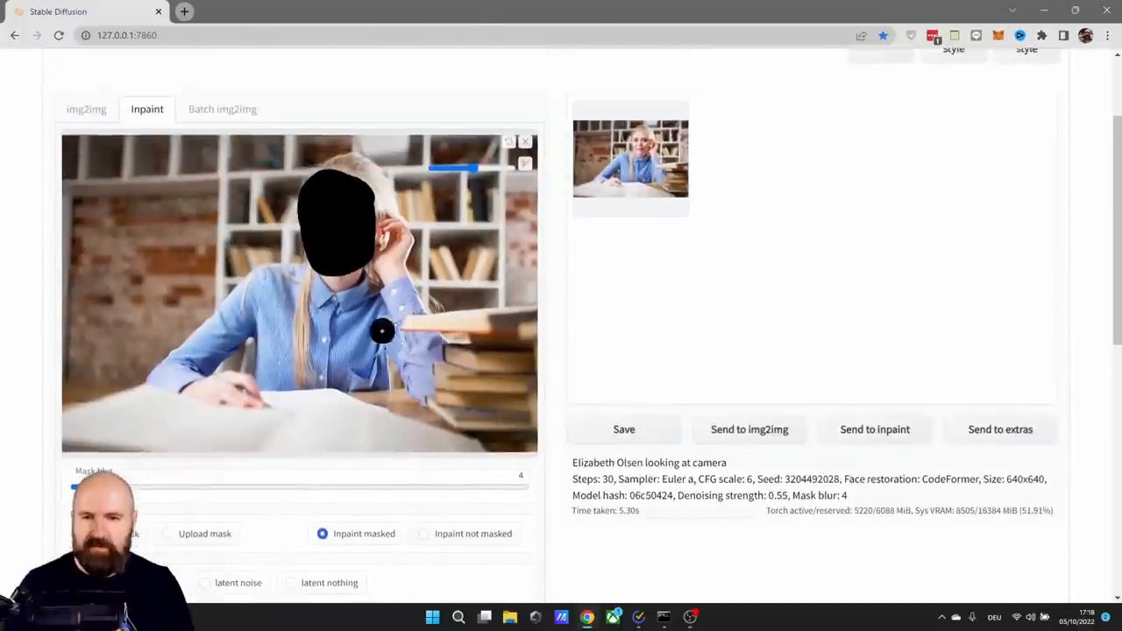
scroll("down", 3)
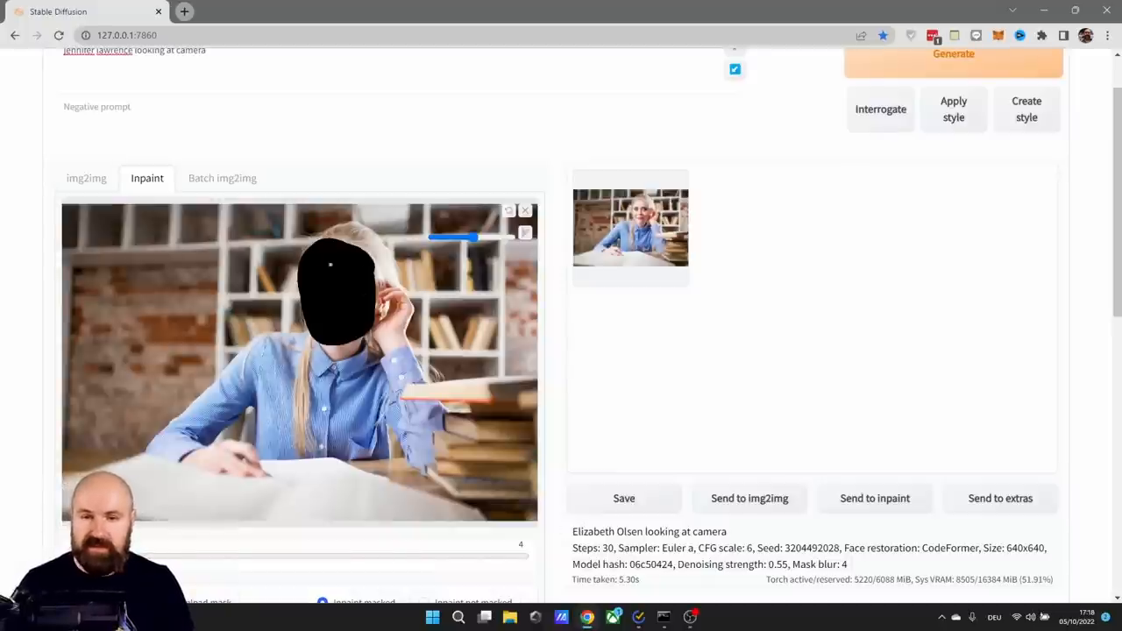
scroll("down", 3)
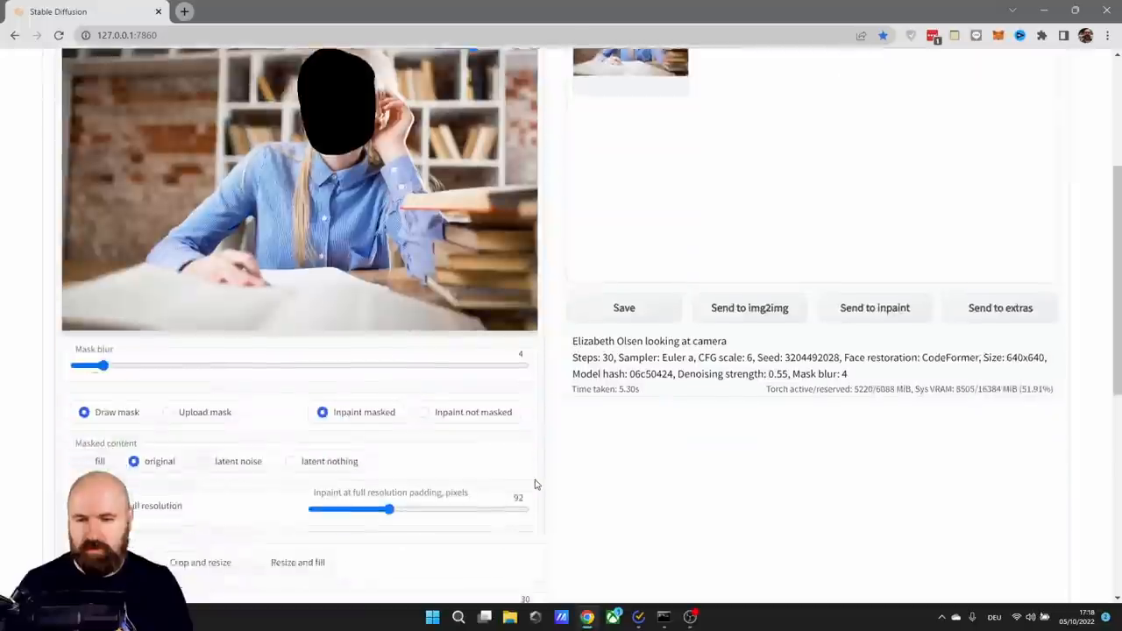
scroll("down", 3)
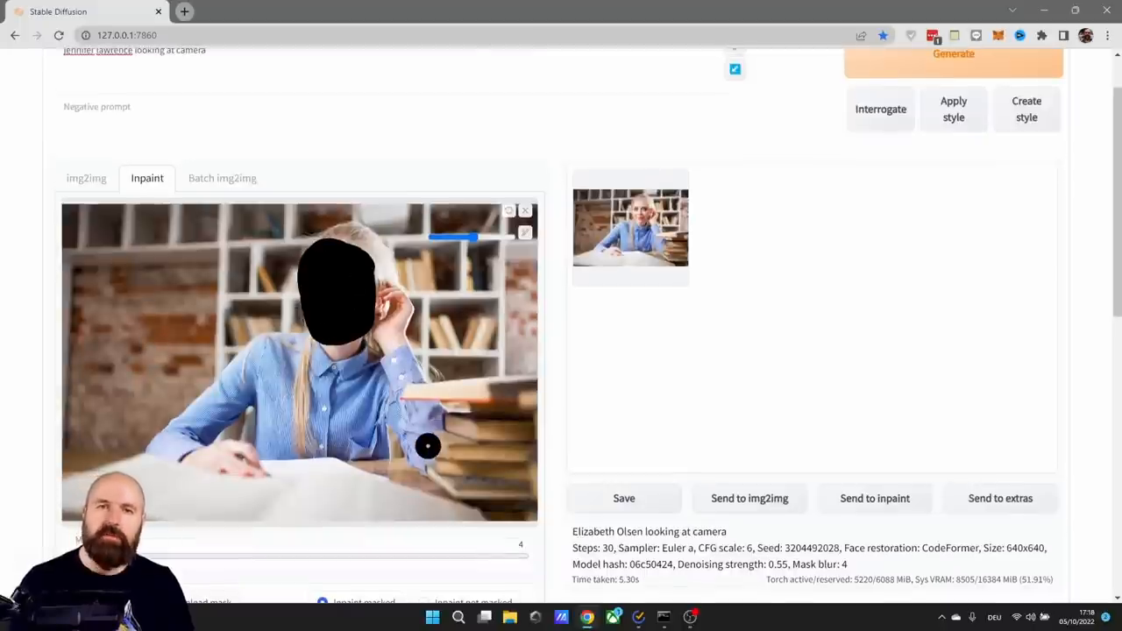
scroll("down", 3)
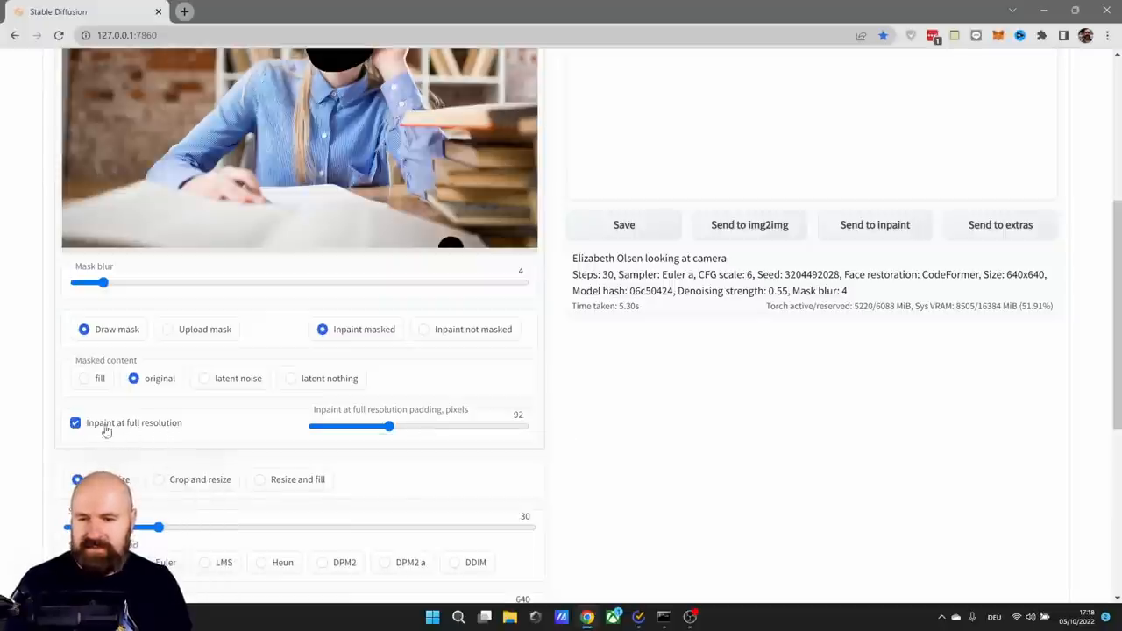
scroll("down", 3)
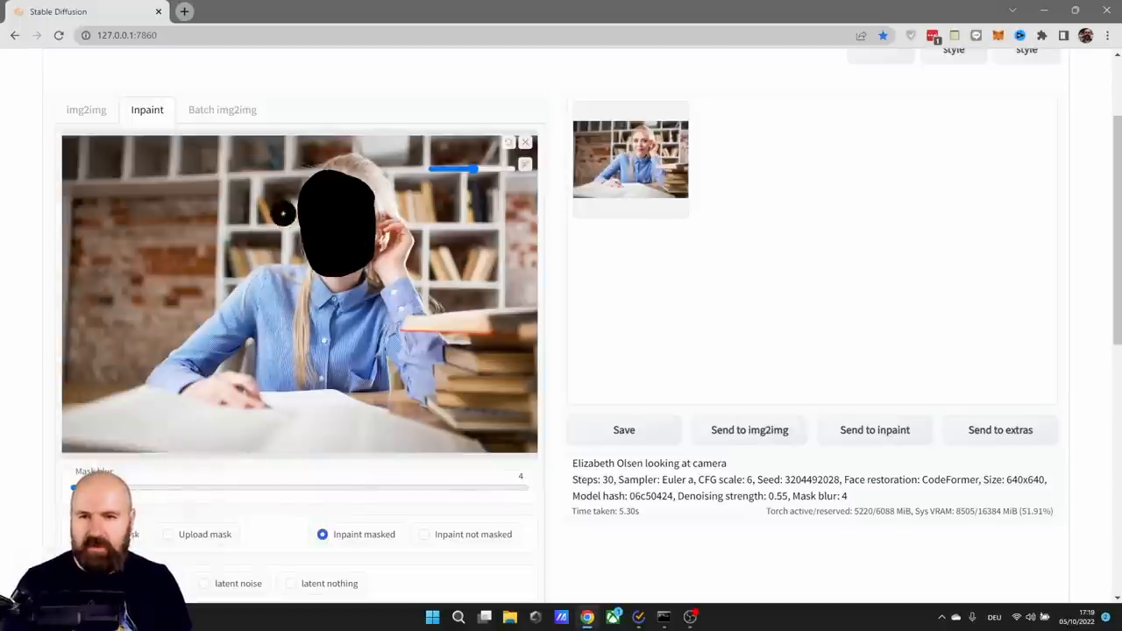
scroll("down", 3)
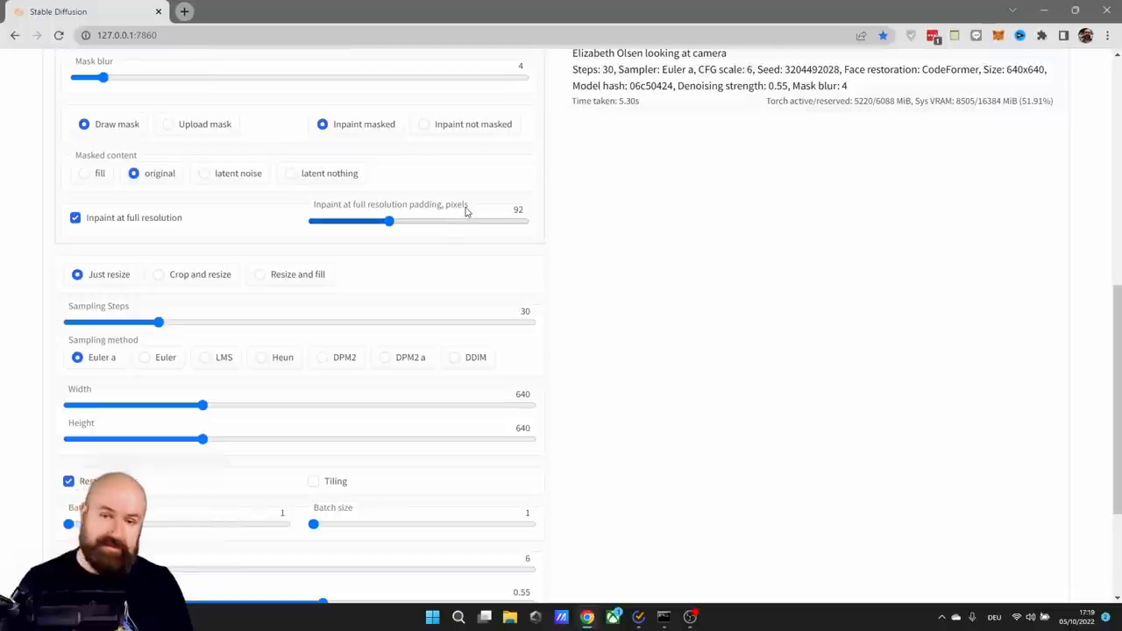
mouse_move(509, 220)
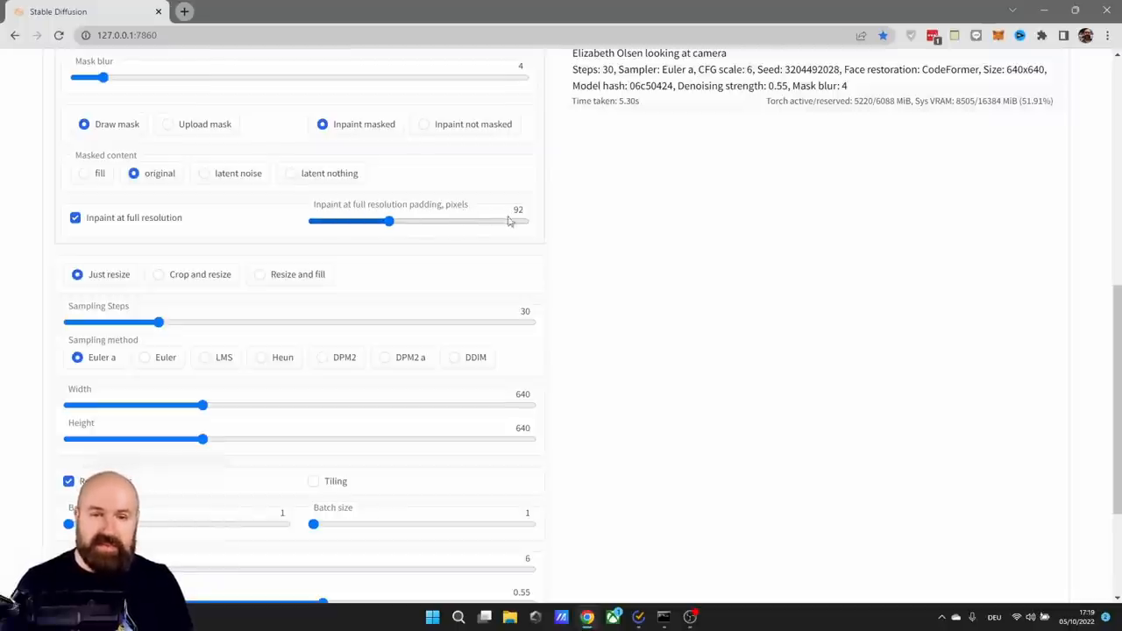
mouse_move(530, 246)
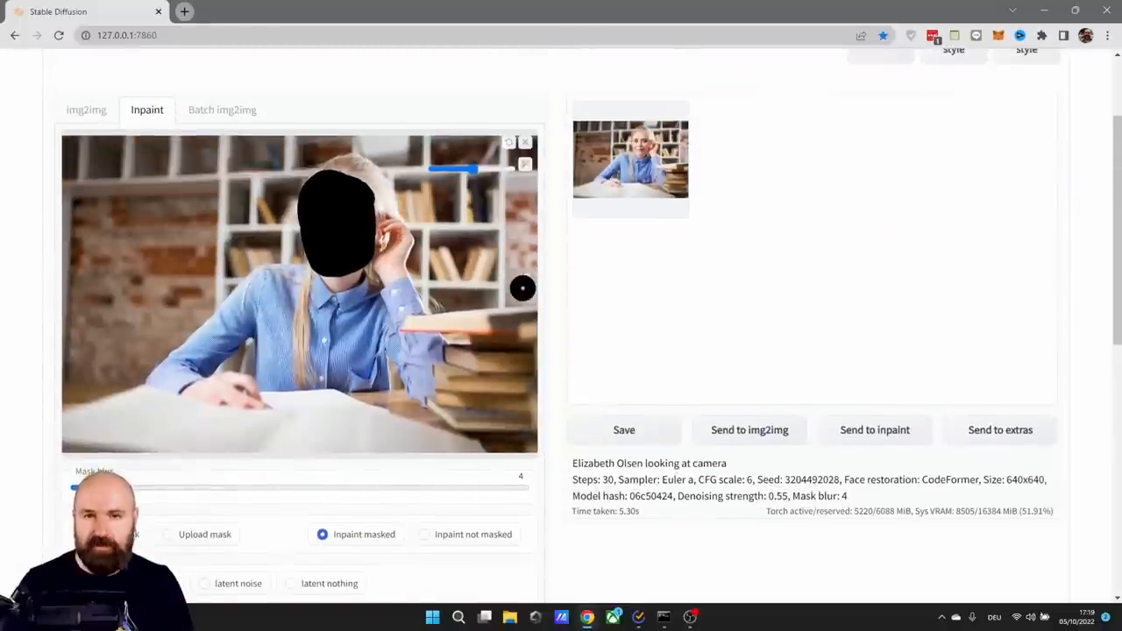
scroll("down", 3)
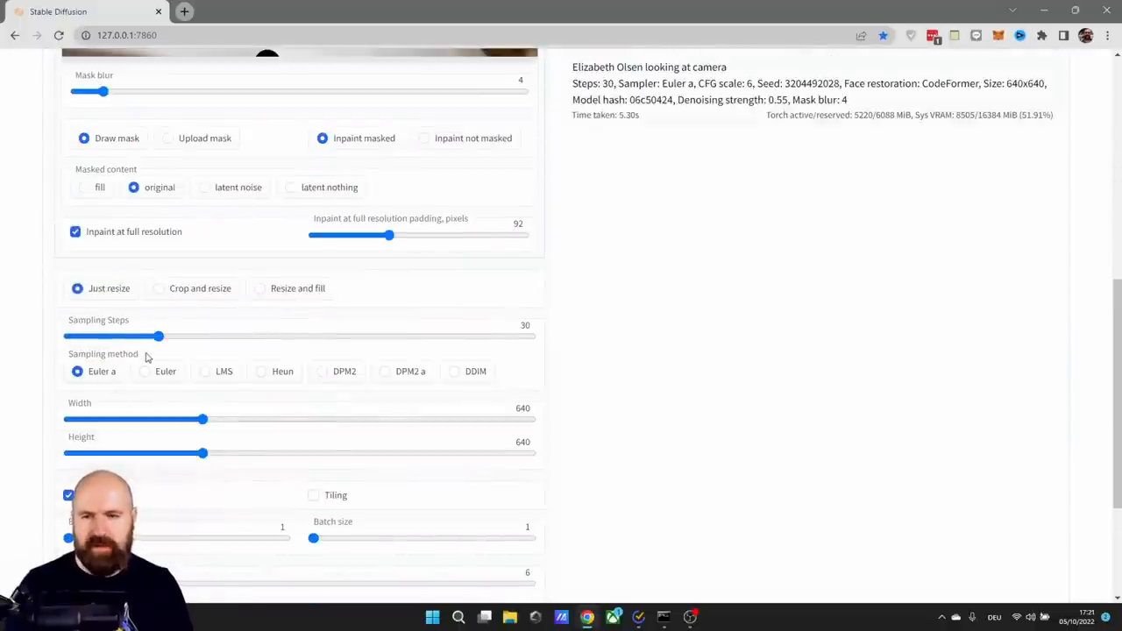
mouse_move(108, 385)
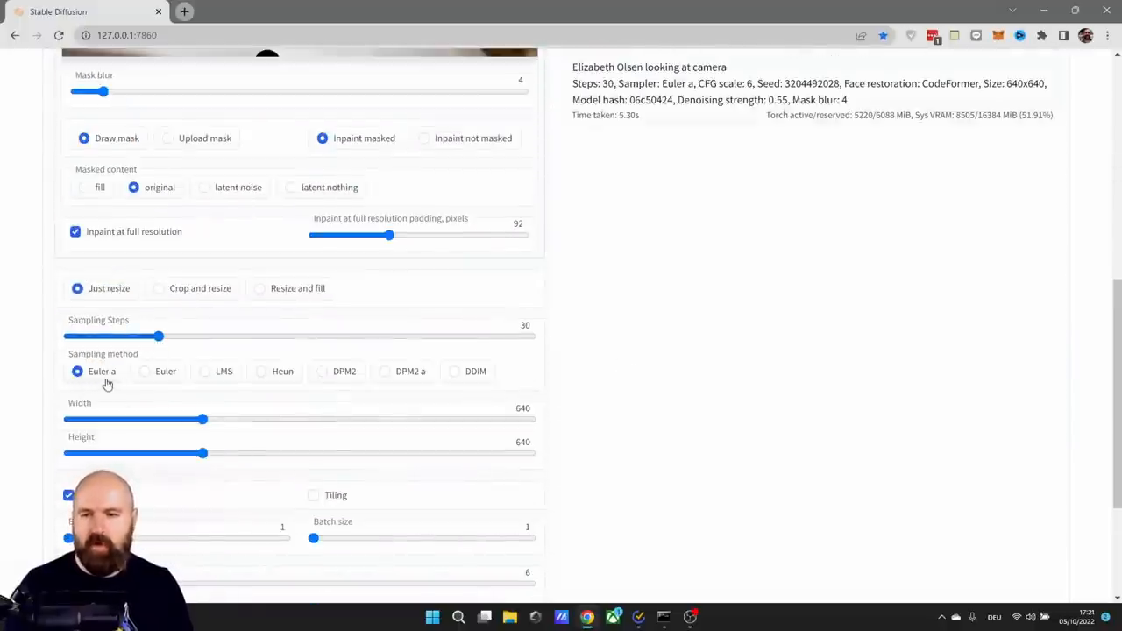
mouse_move(137, 397)
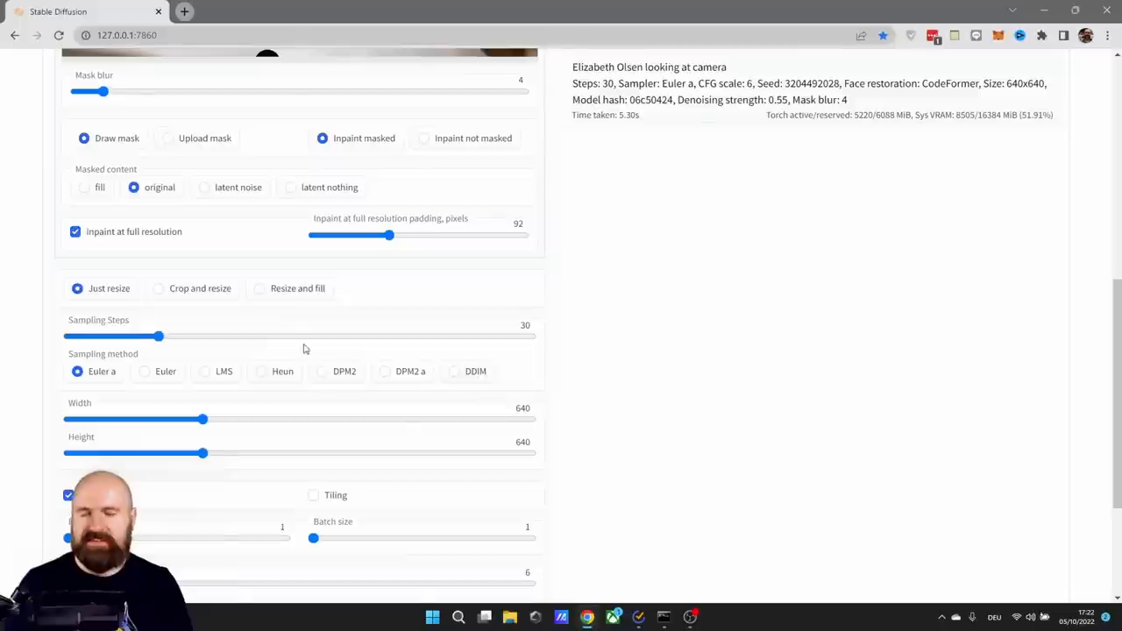
scroll("down", 3)
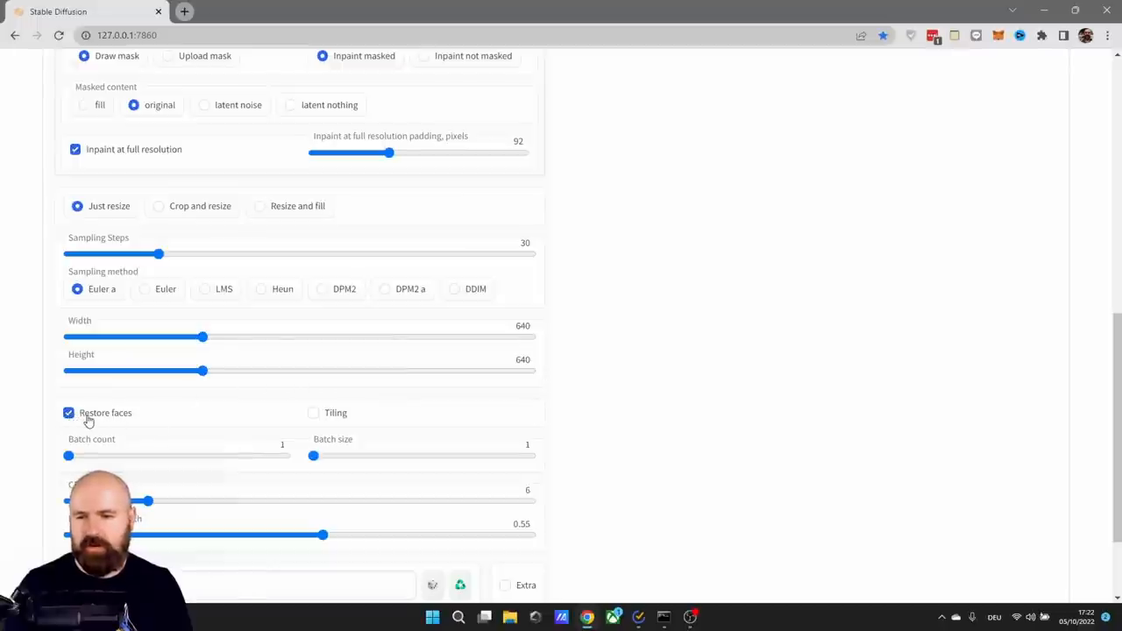
mouse_move(119, 421)
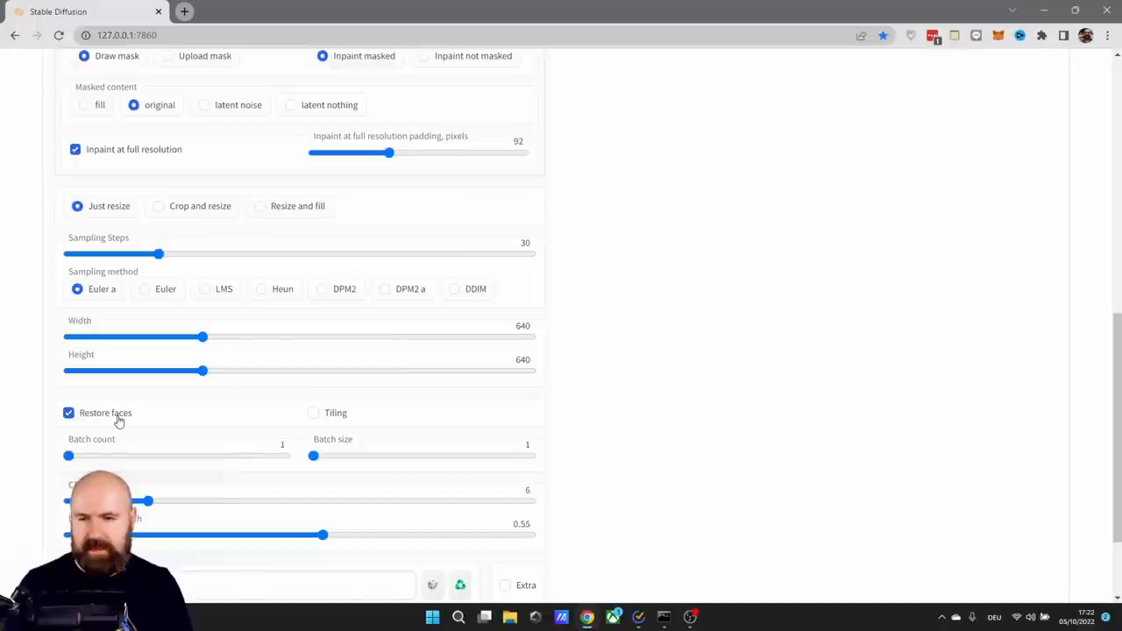
mouse_move(424, 426)
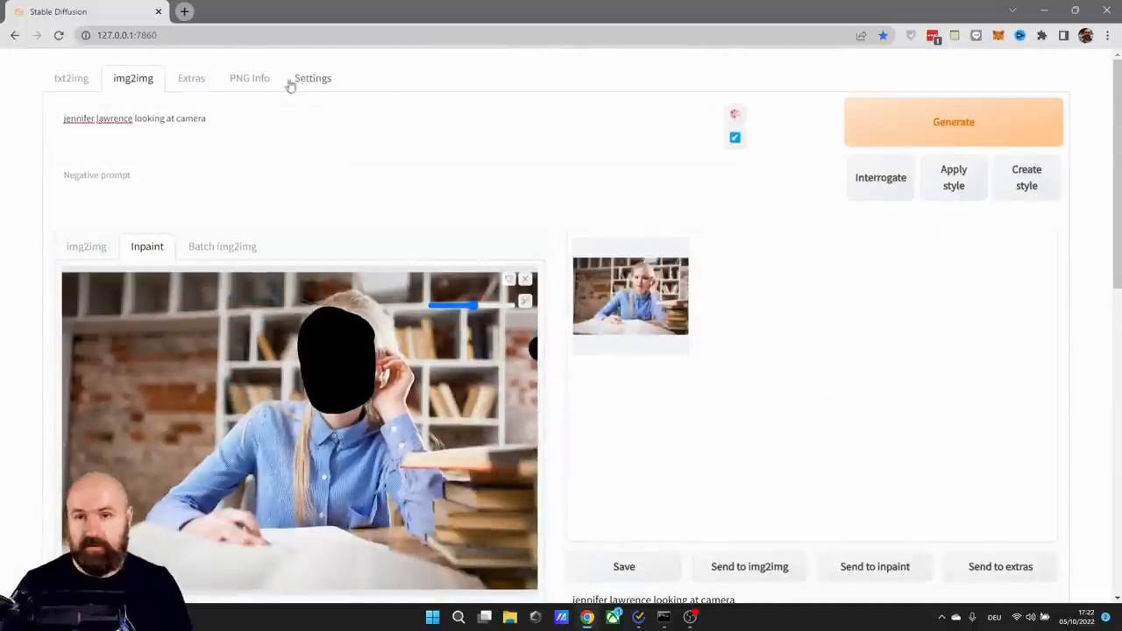
left_click(313, 78)
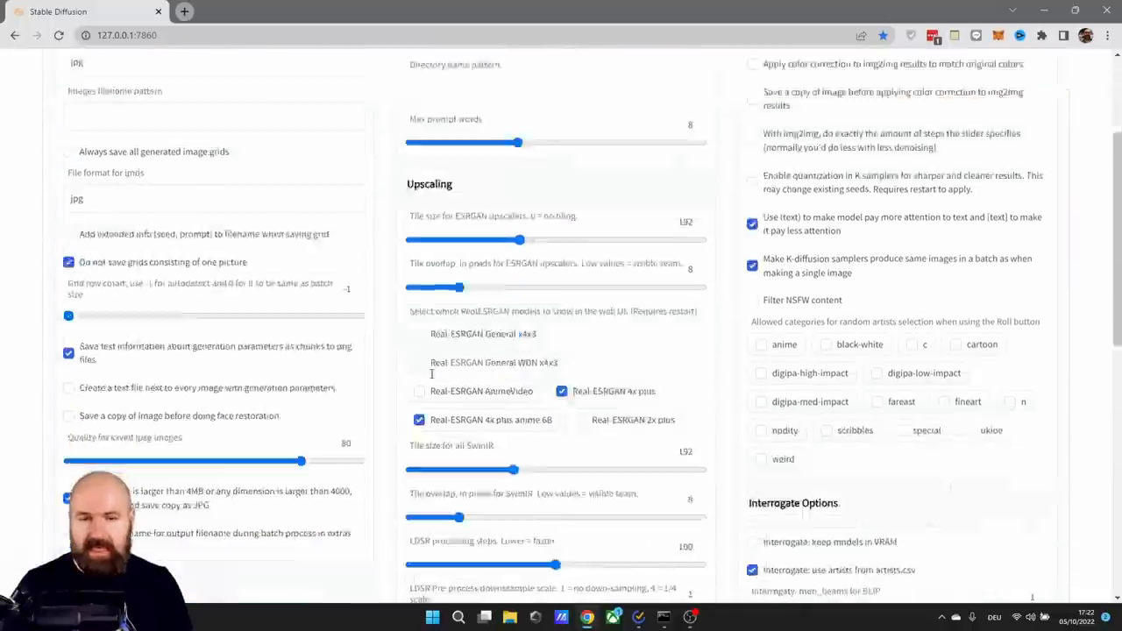
scroll("down", 3)
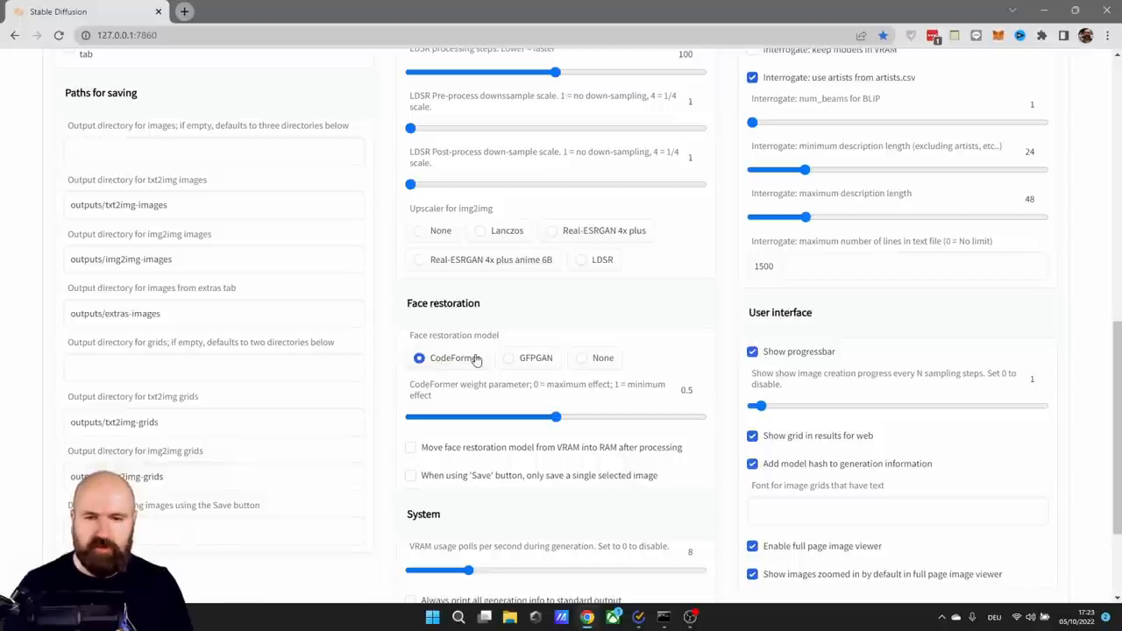
mouse_move(590, 360)
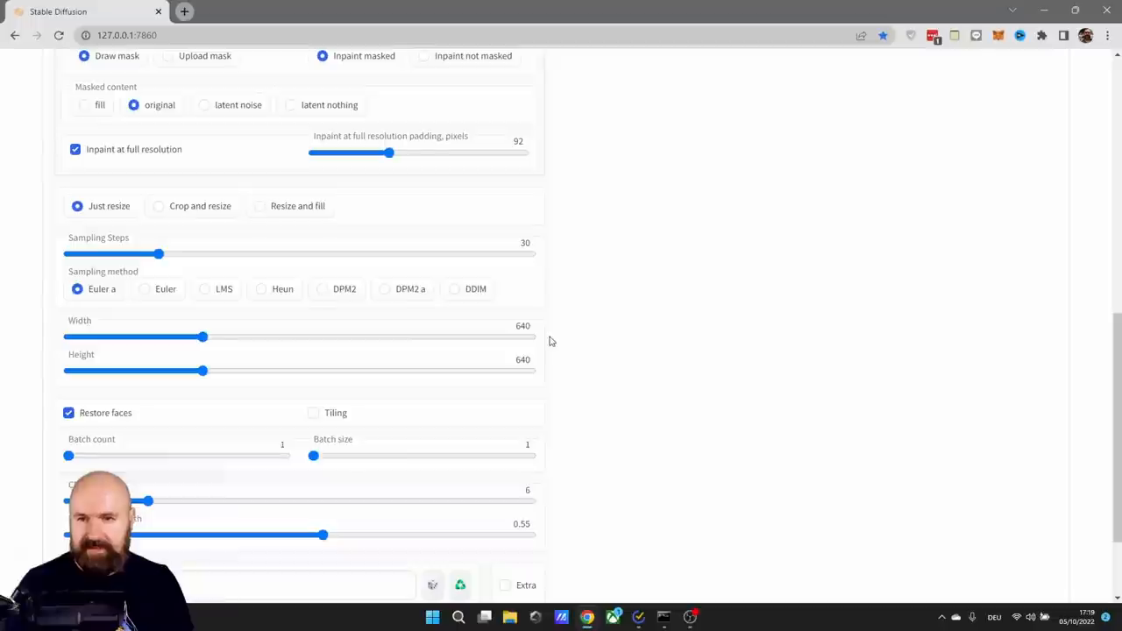
Sweep the Denoising strength slider between 0 and 1 to gauge its range.
scroll("down", 3)
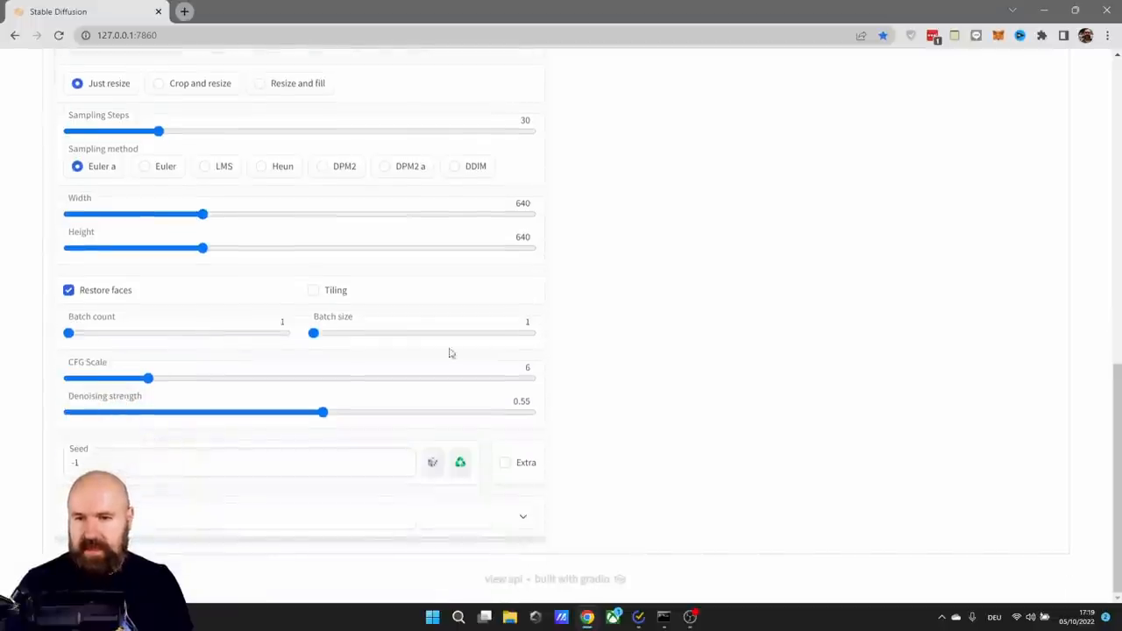
mouse_move(590, 343)
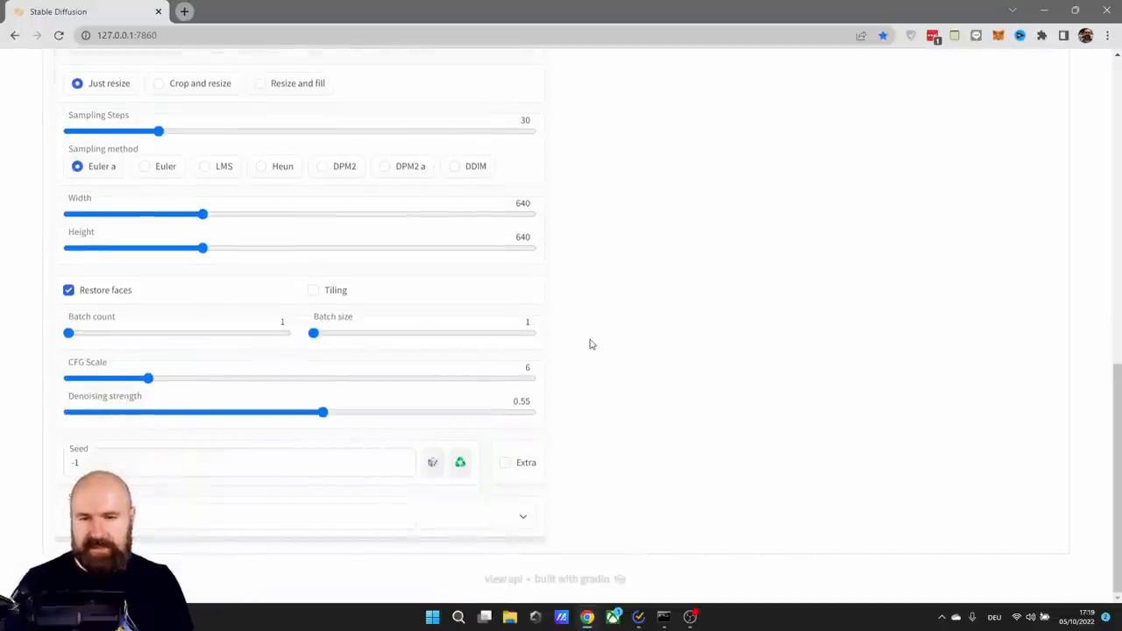
mouse_move(601, 336)
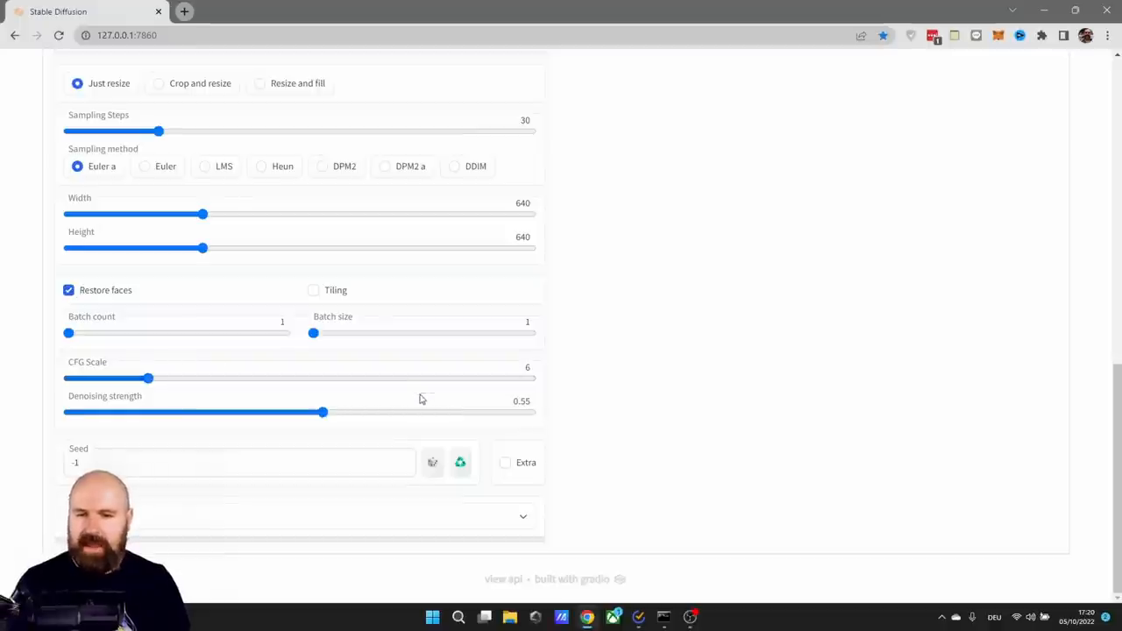
mouse_move(421, 400)
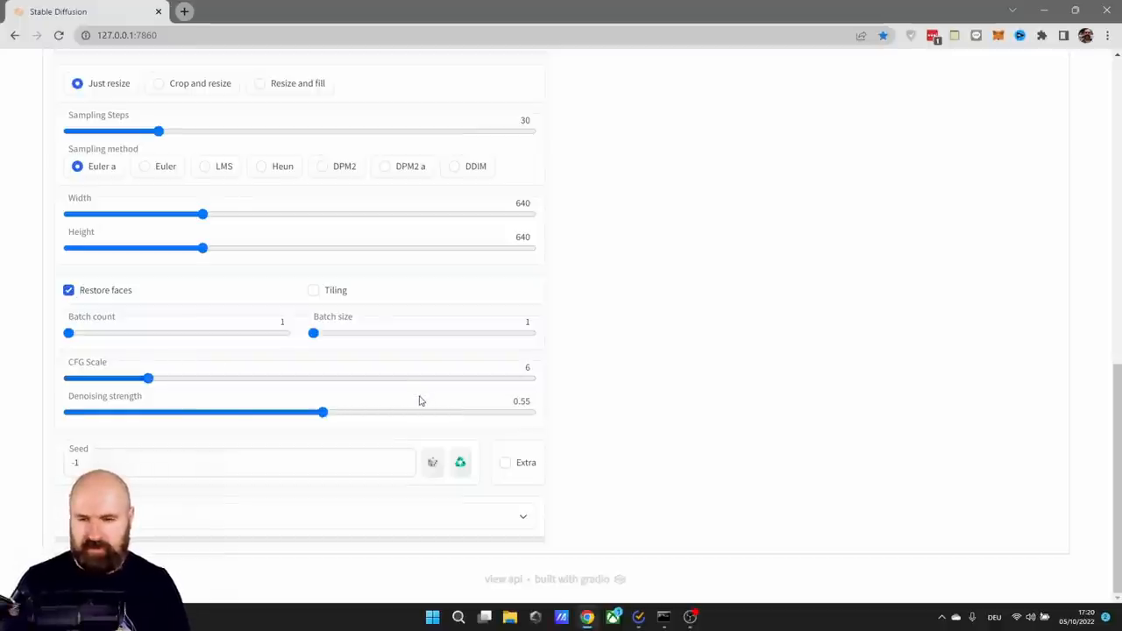
mouse_move(543, 430)
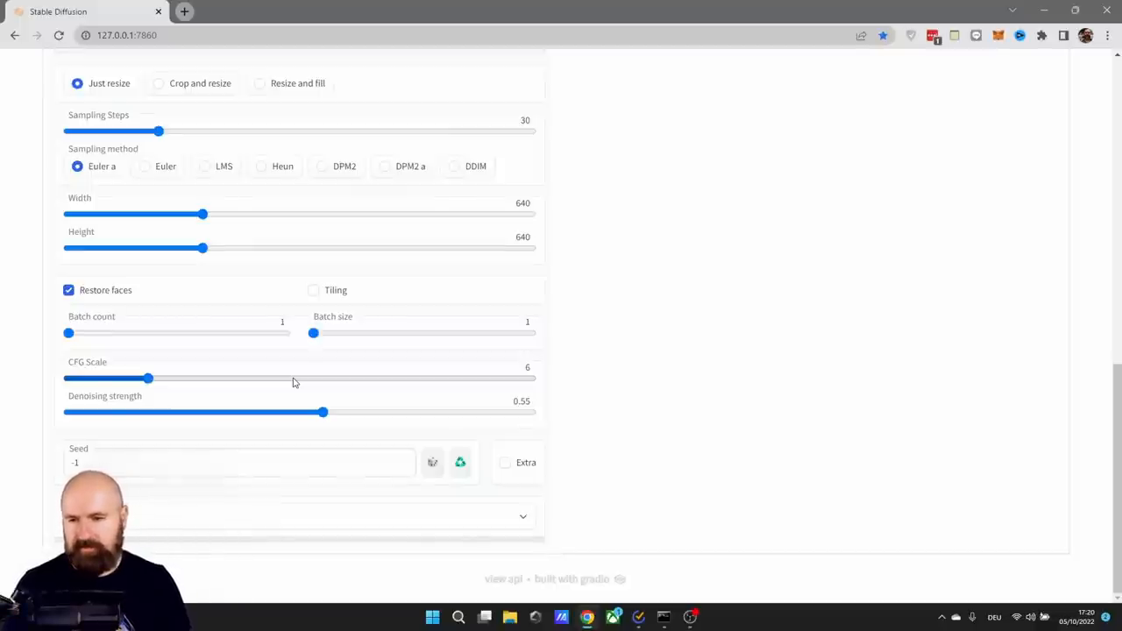
mouse_move(150, 399)
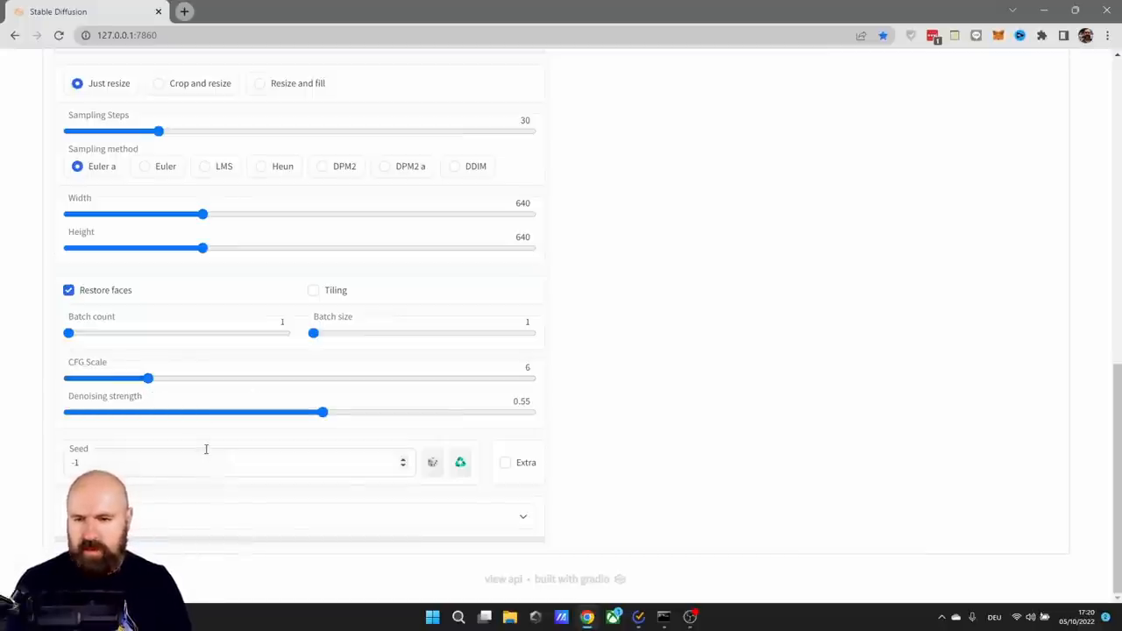
left_click_drag(323, 412, 67, 412)
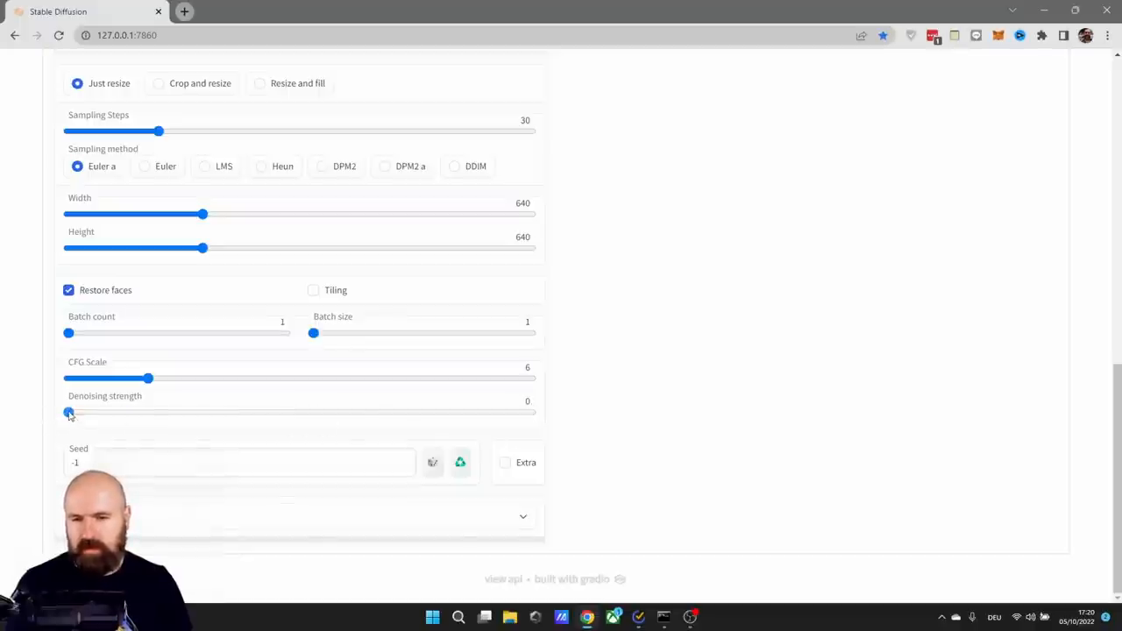
left_click_drag(69, 412, 530, 412)
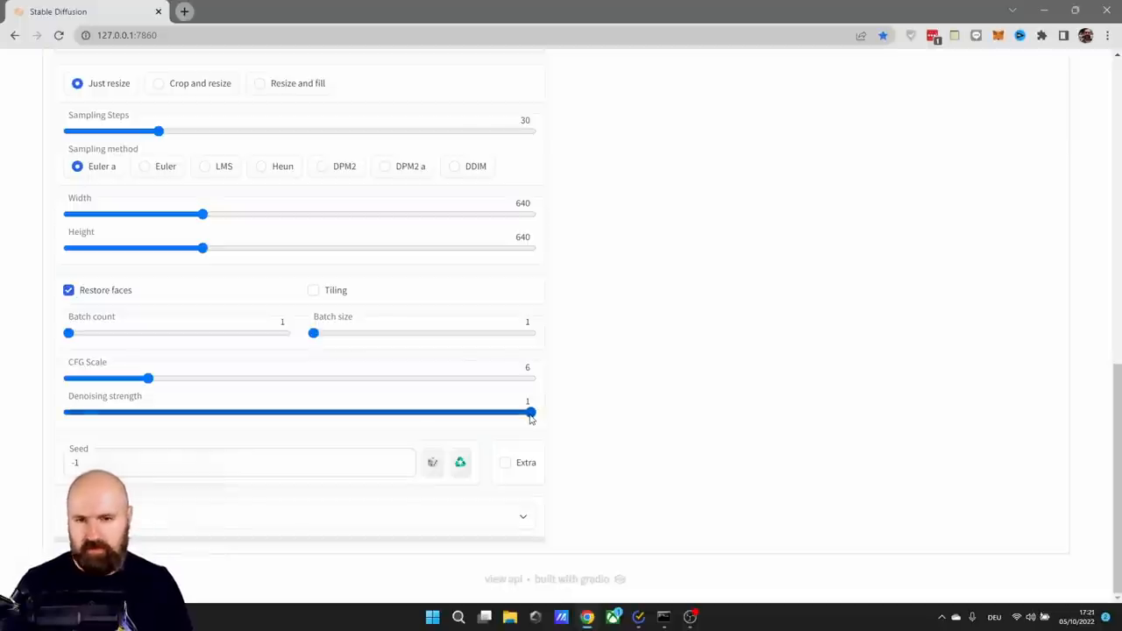
left_click_drag(530, 412, 299, 412)
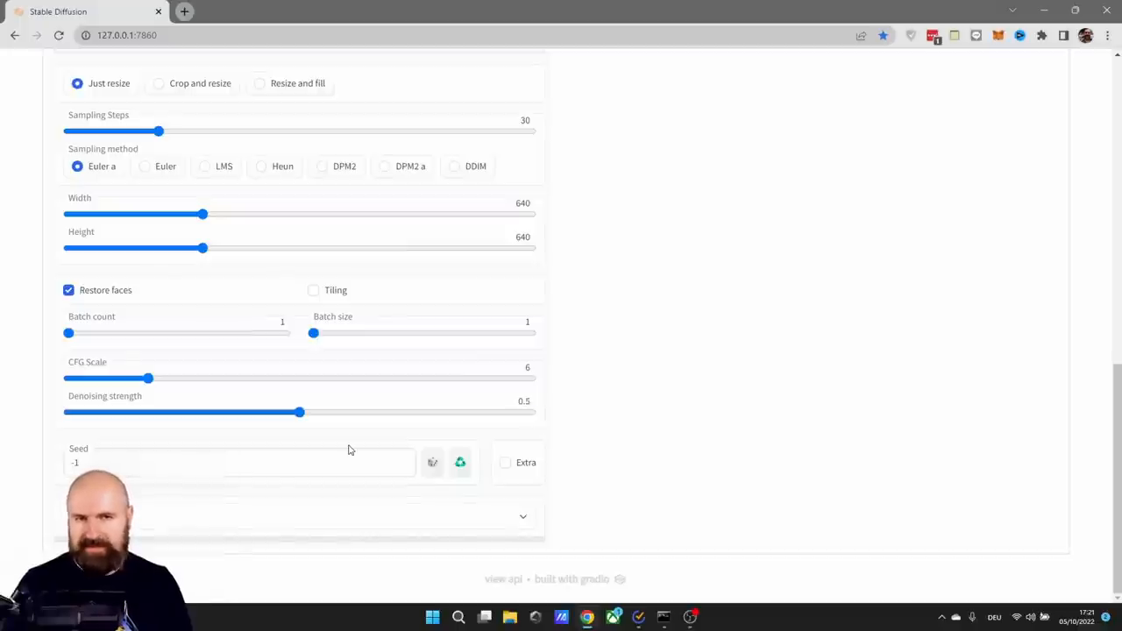
mouse_move(451, 416)
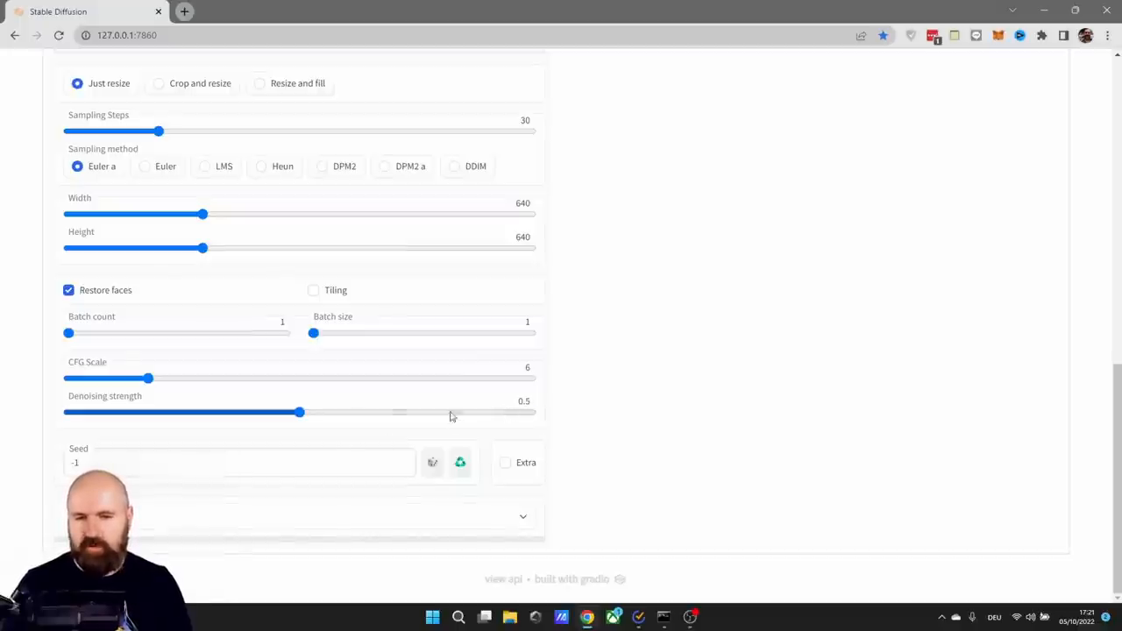
Settle the Denoising strength slider at 0.75.
left_click_drag(300, 412, 338, 412)
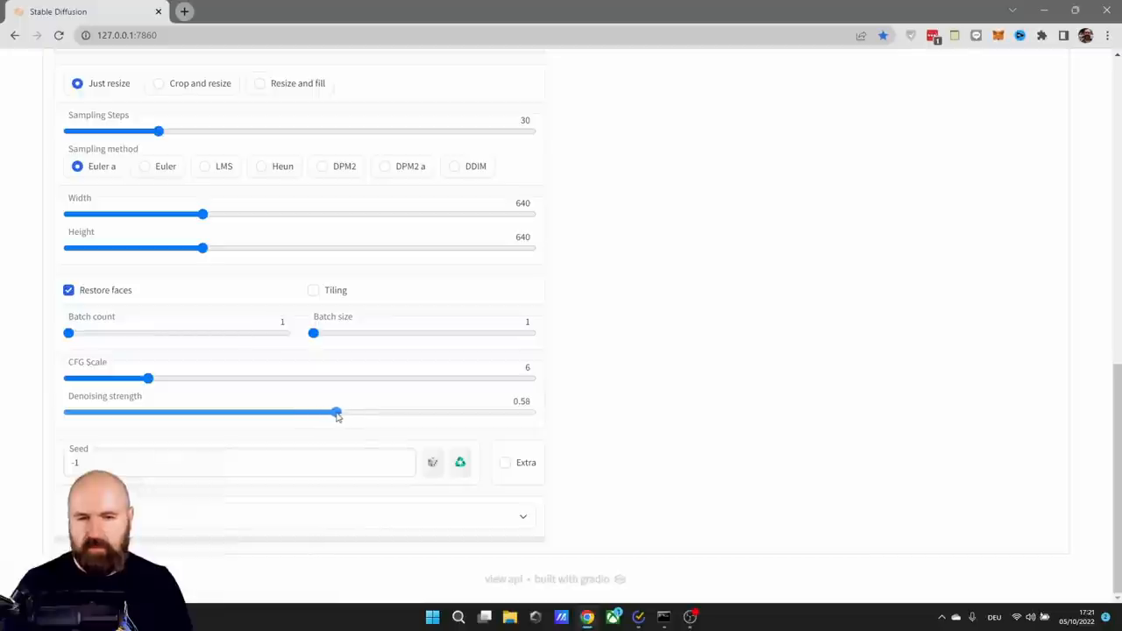
left_click_drag(337, 412, 401, 412)
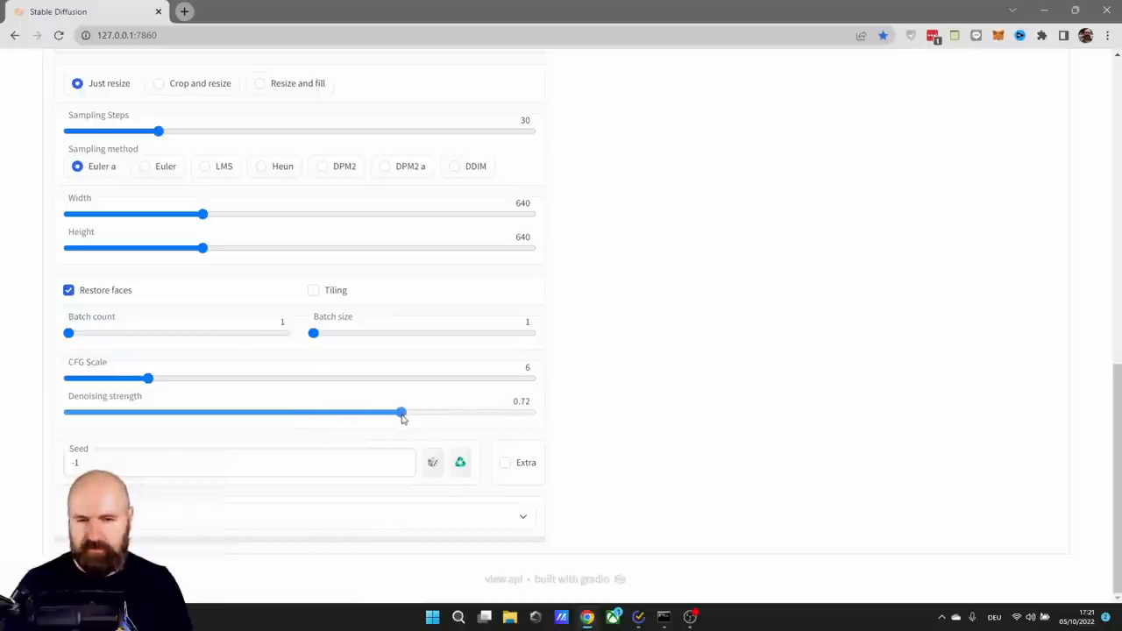
left_click_drag(401, 412, 415, 412)
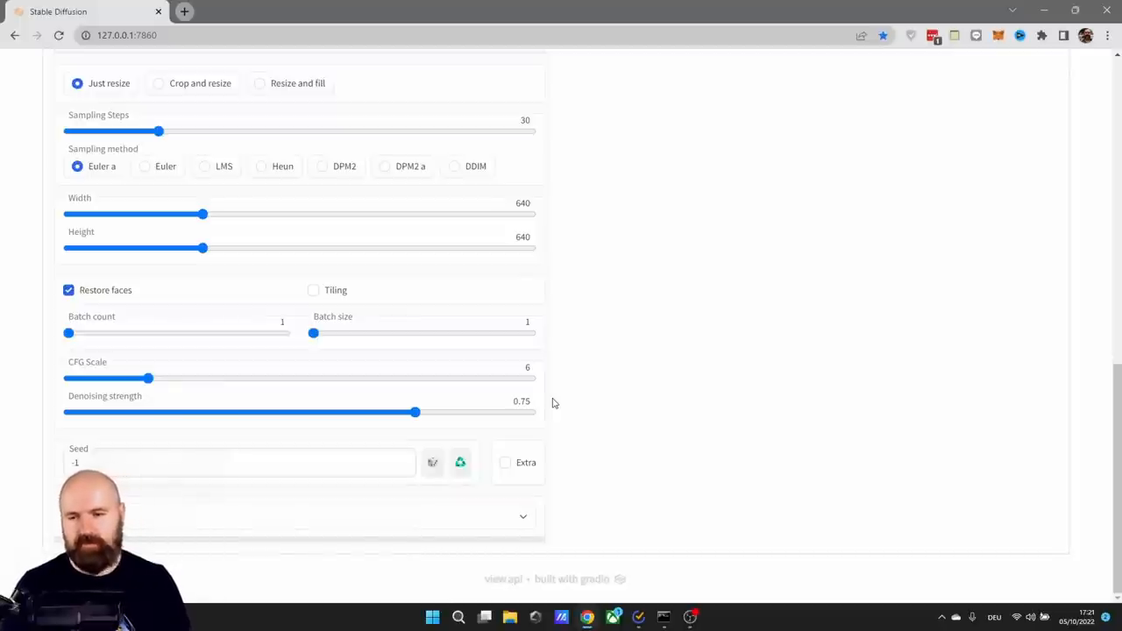
left_click_drag(414, 412, 323, 412)
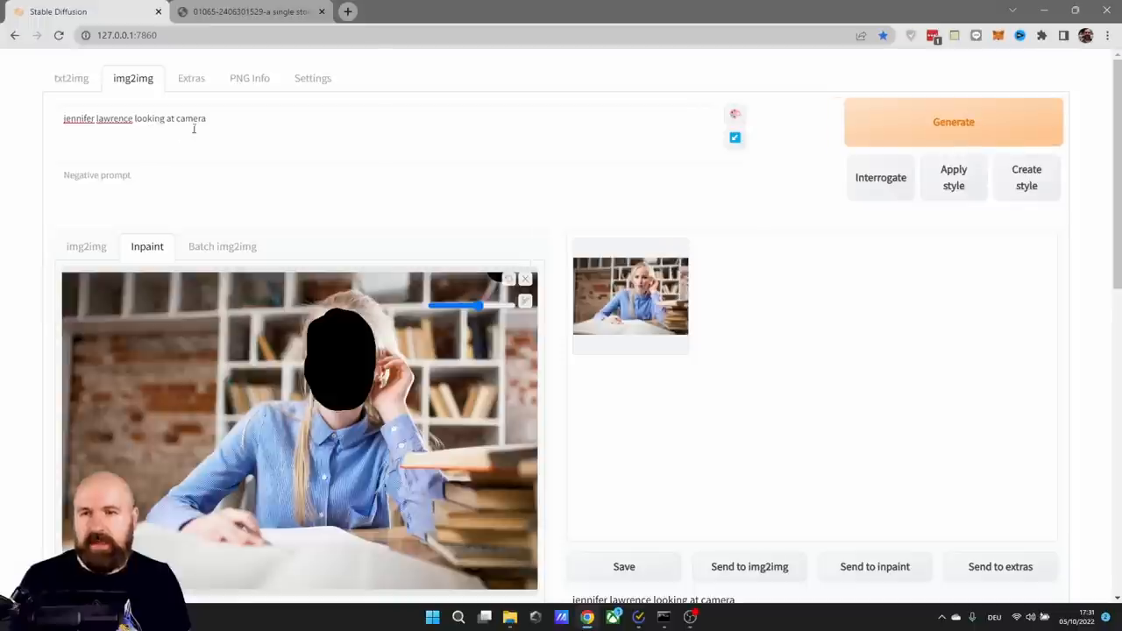
mouse_move(363, 159)
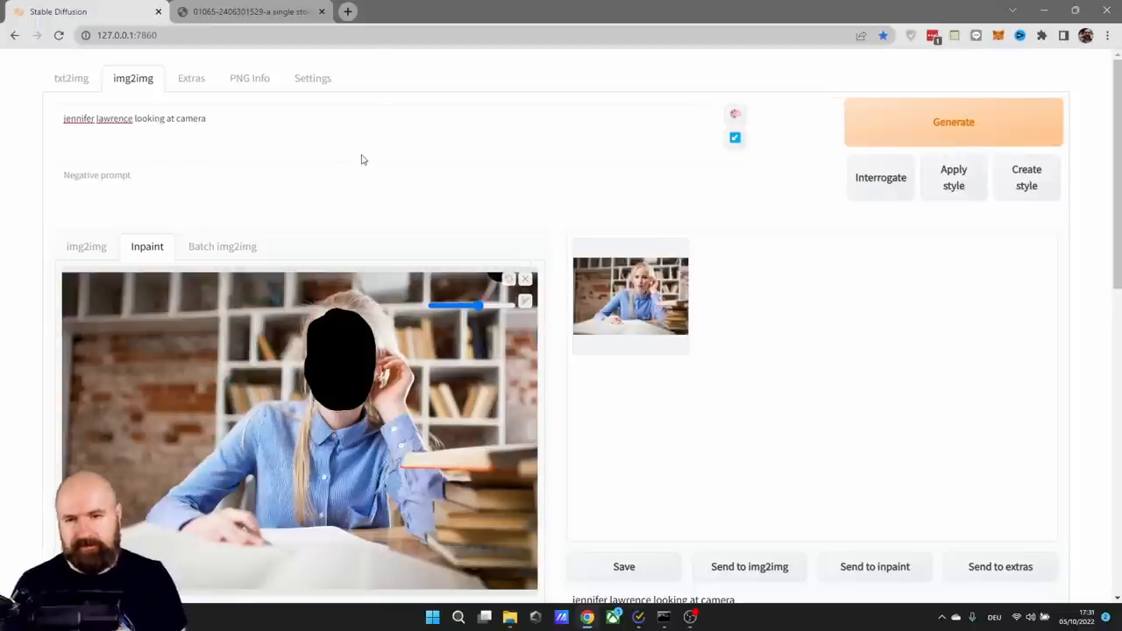
Generate the inpainted replacement face for the masked desk photo.
left_click(953, 122)
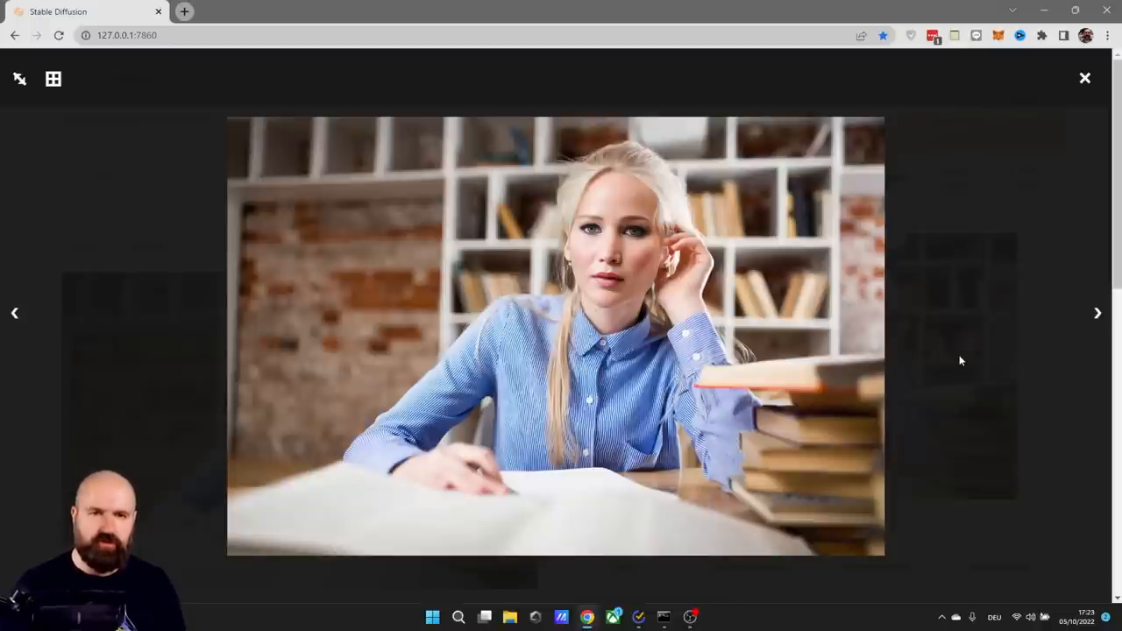
mouse_move(638, 195)
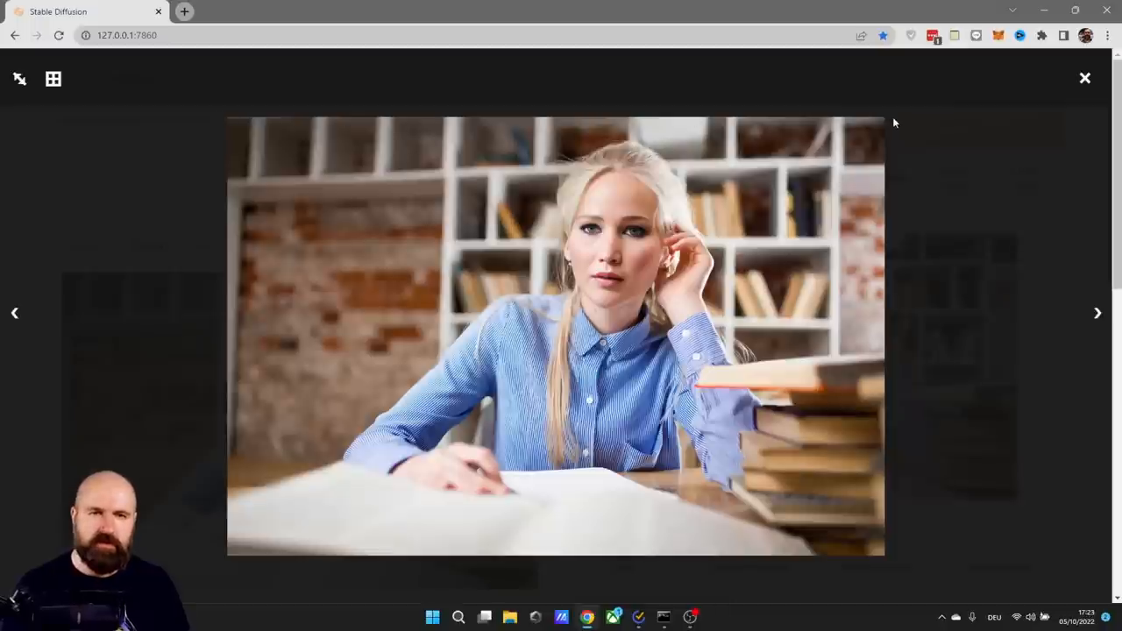
mouse_move(875, 284)
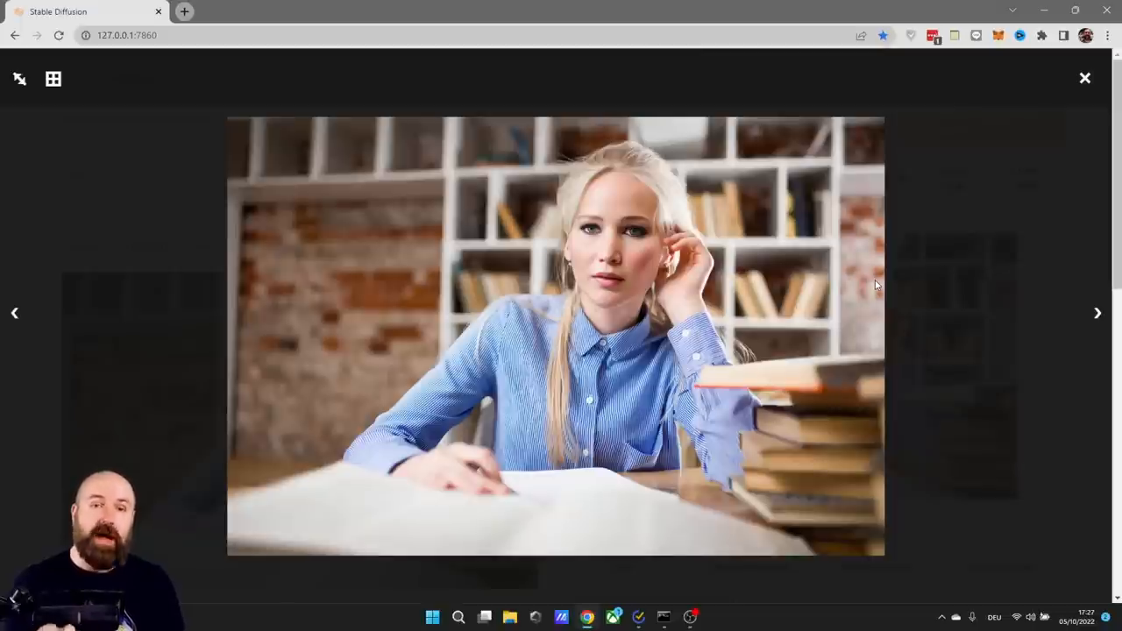
mouse_move(1020, 309)
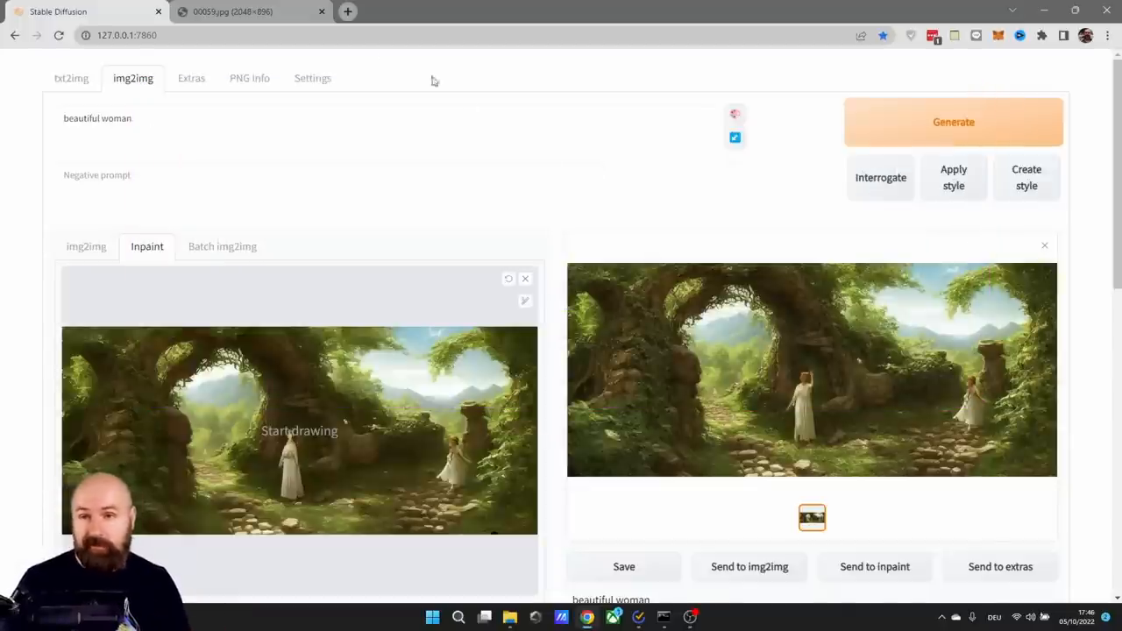
Add 'in a roman toga' to the prompt and mask the central standing figure.
type("in a roman toga")
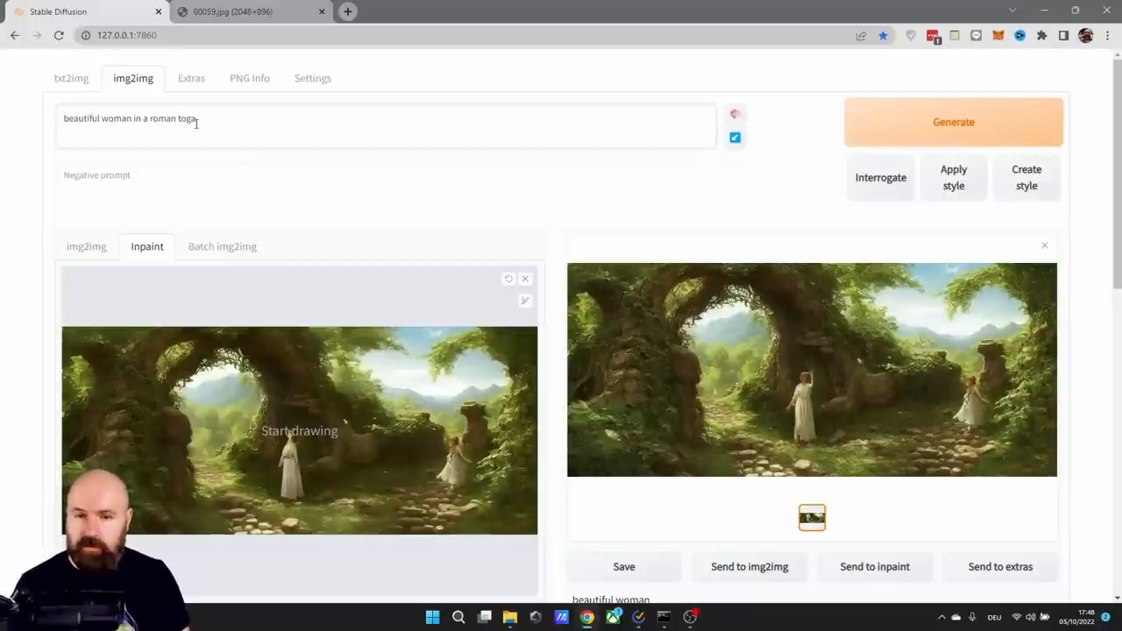
left_click_drag(289, 421, 284, 474)
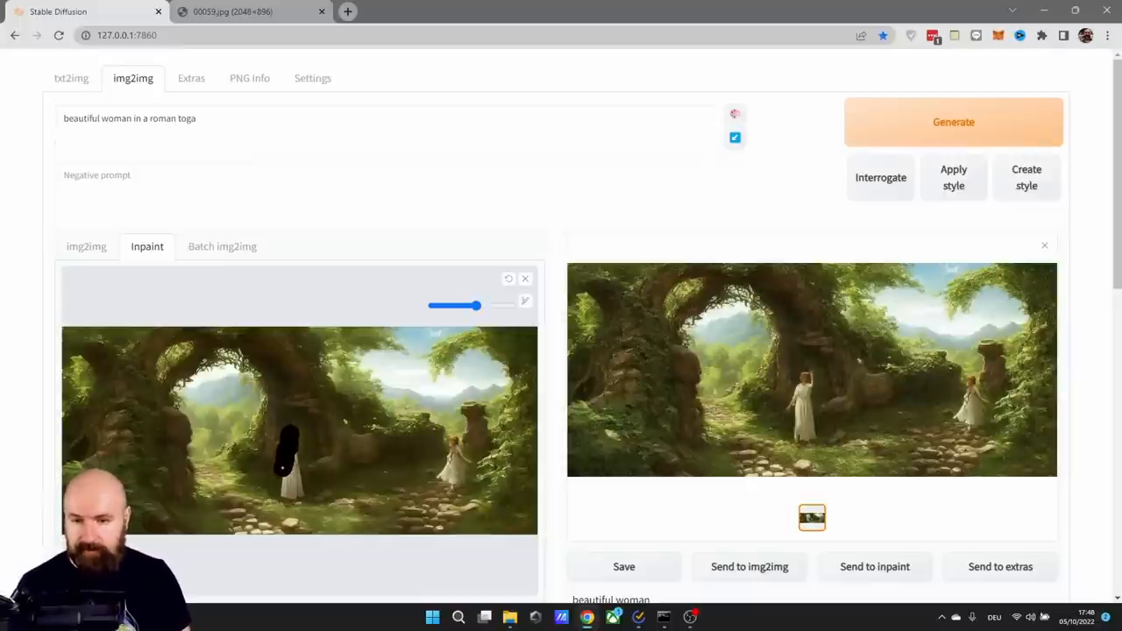
scroll("down", 3)
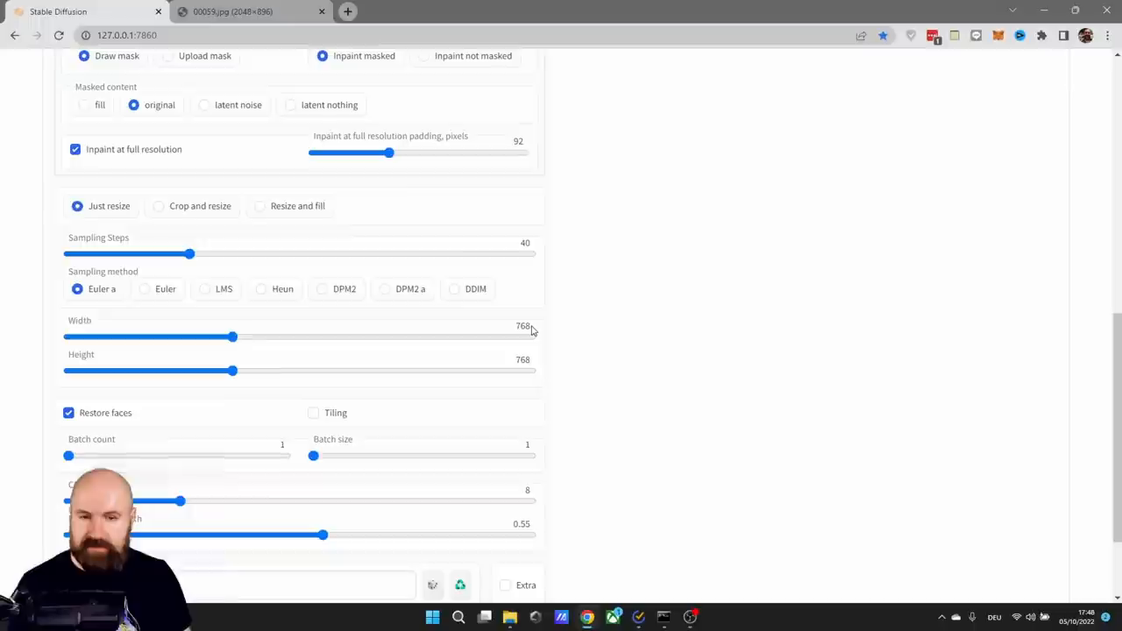
scroll("down", 3)
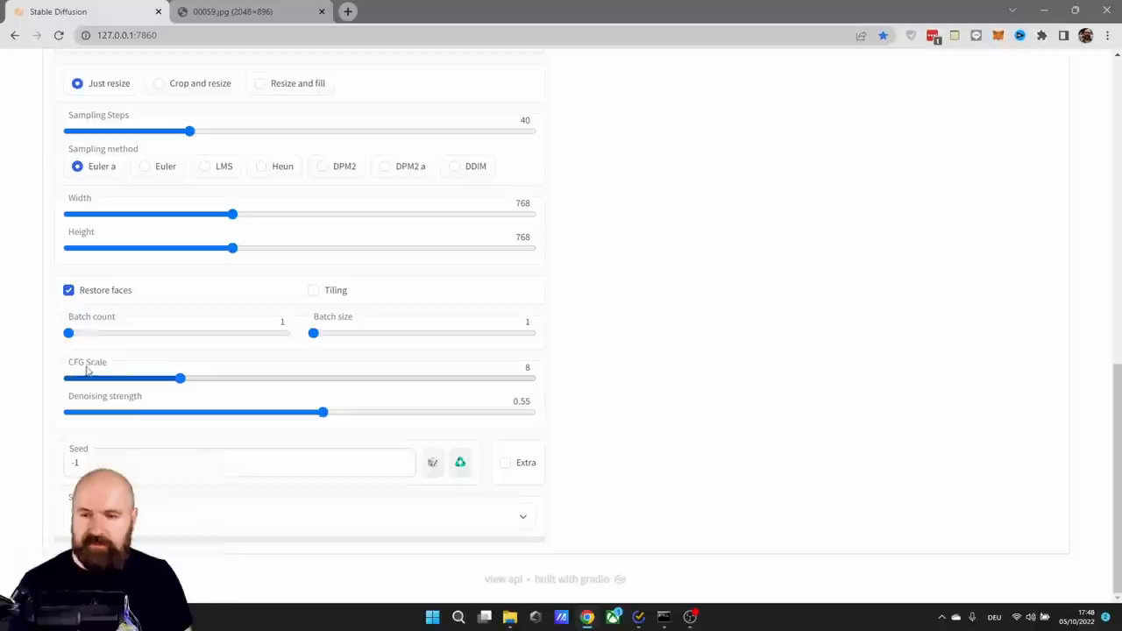
mouse_move(123, 405)
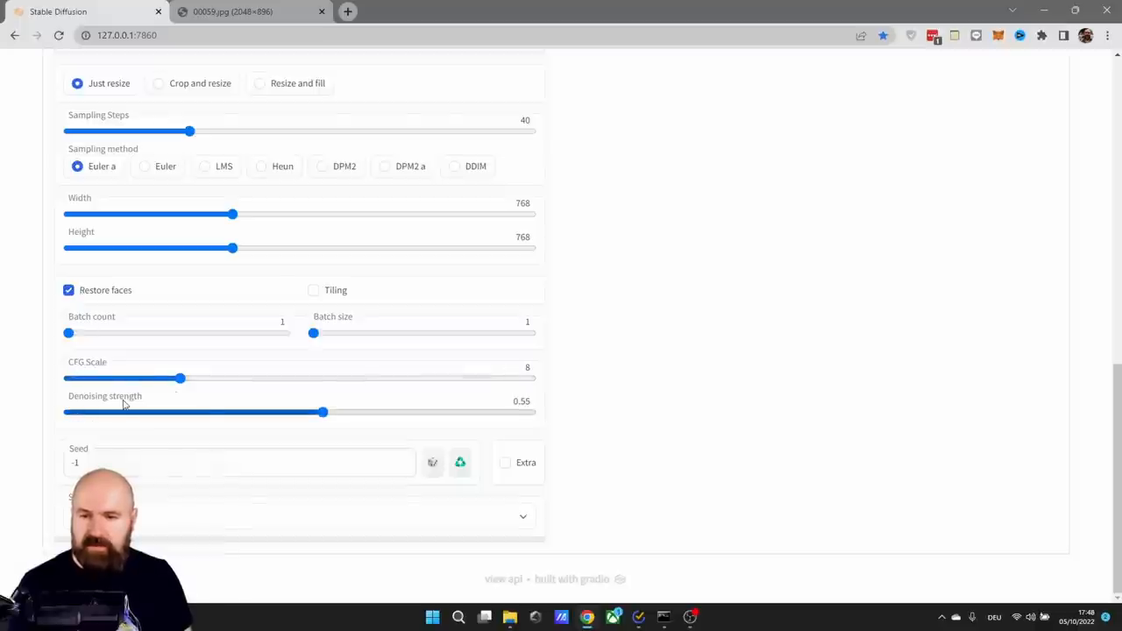
mouse_move(589, 486)
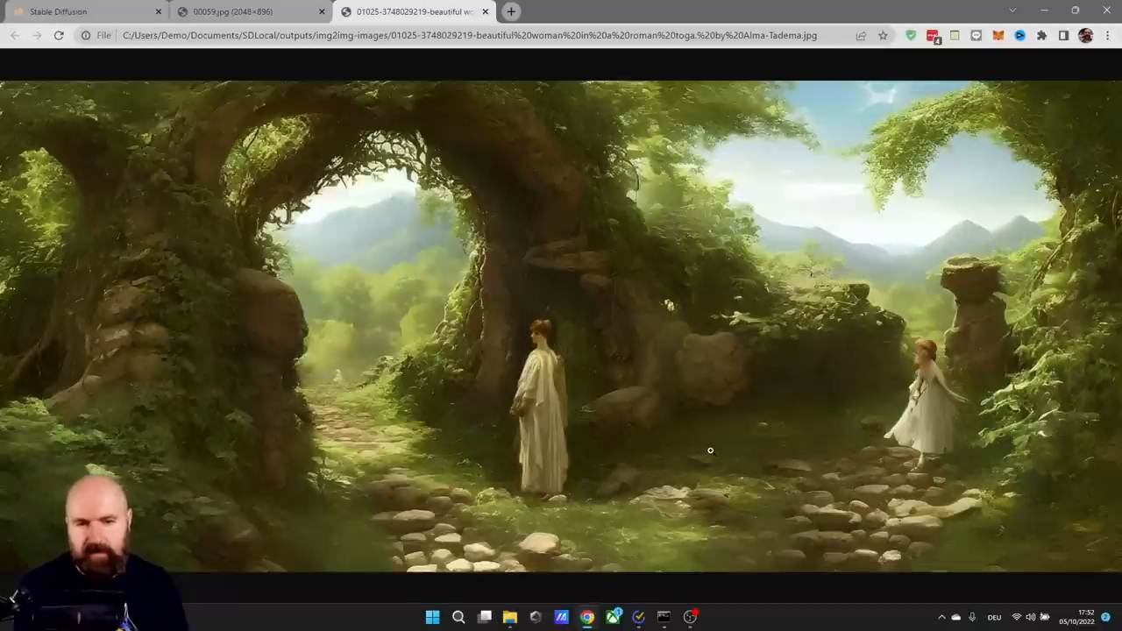
View the generated Roman-toga image at full size in its browser tab.
left_click(84, 11)
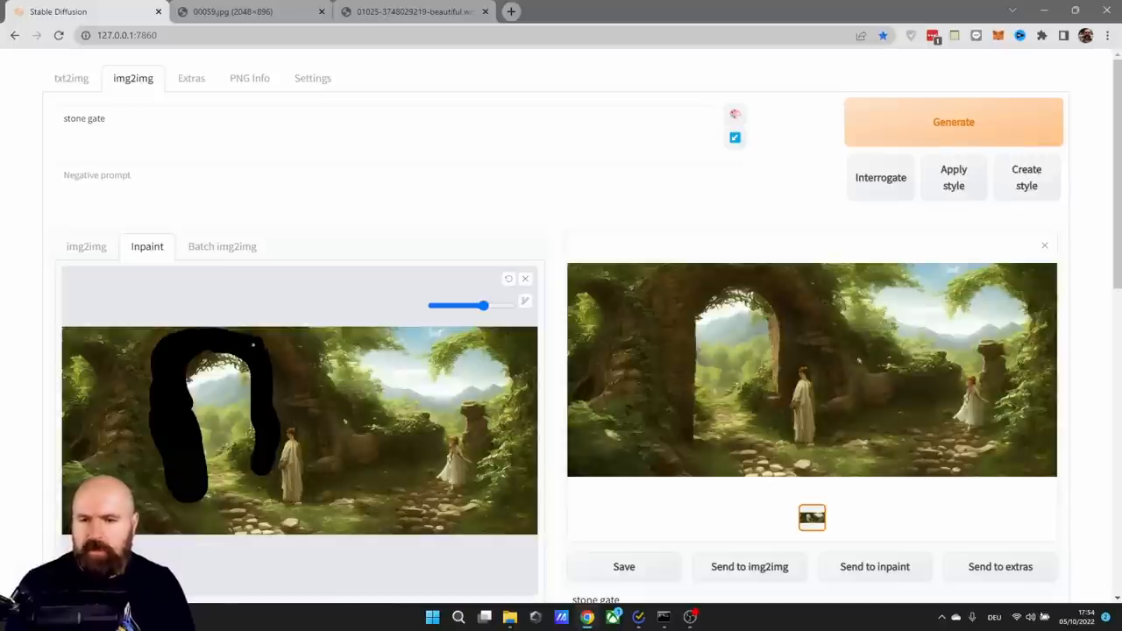
mouse_move(309, 233)
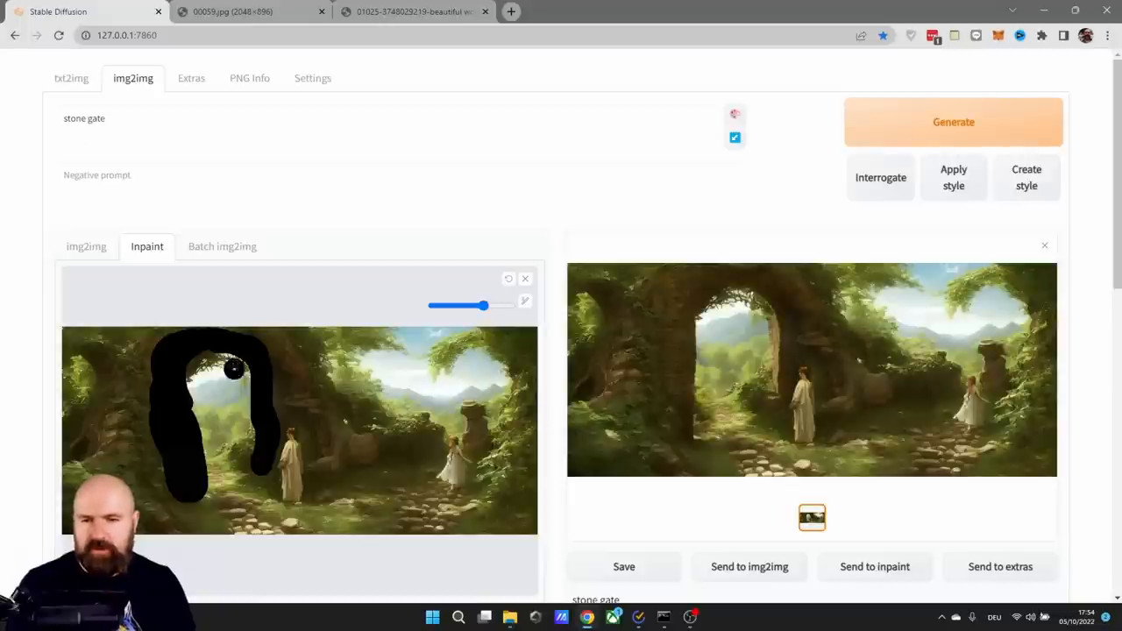
Scroll down to the Denoising strength setting, which sits at 0.75.
scroll("down", 3)
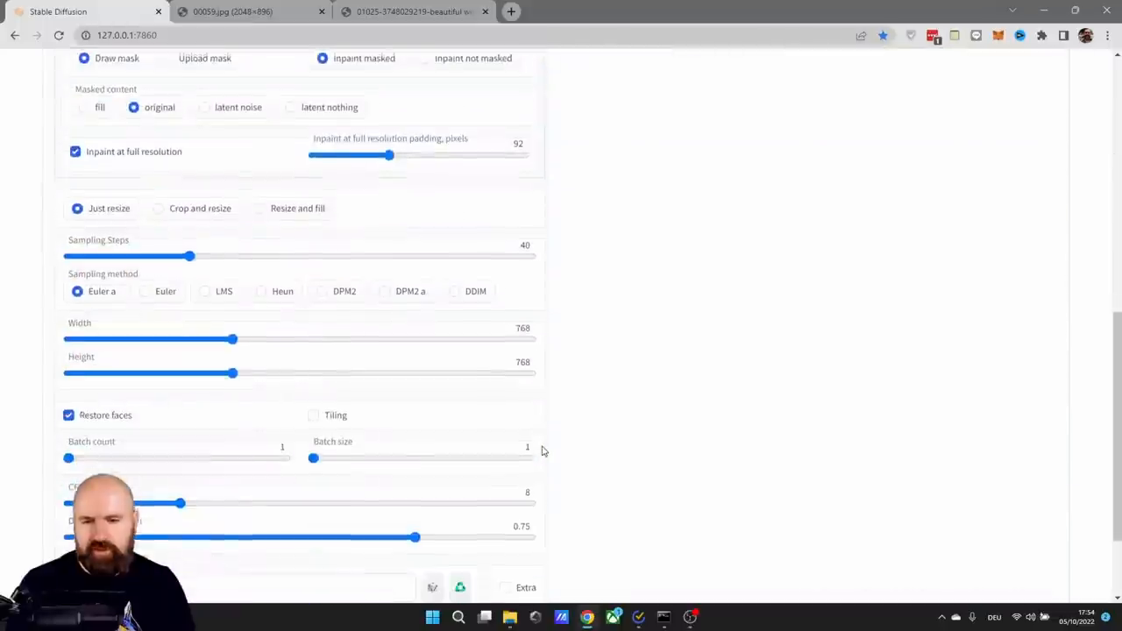
scroll("down", 3)
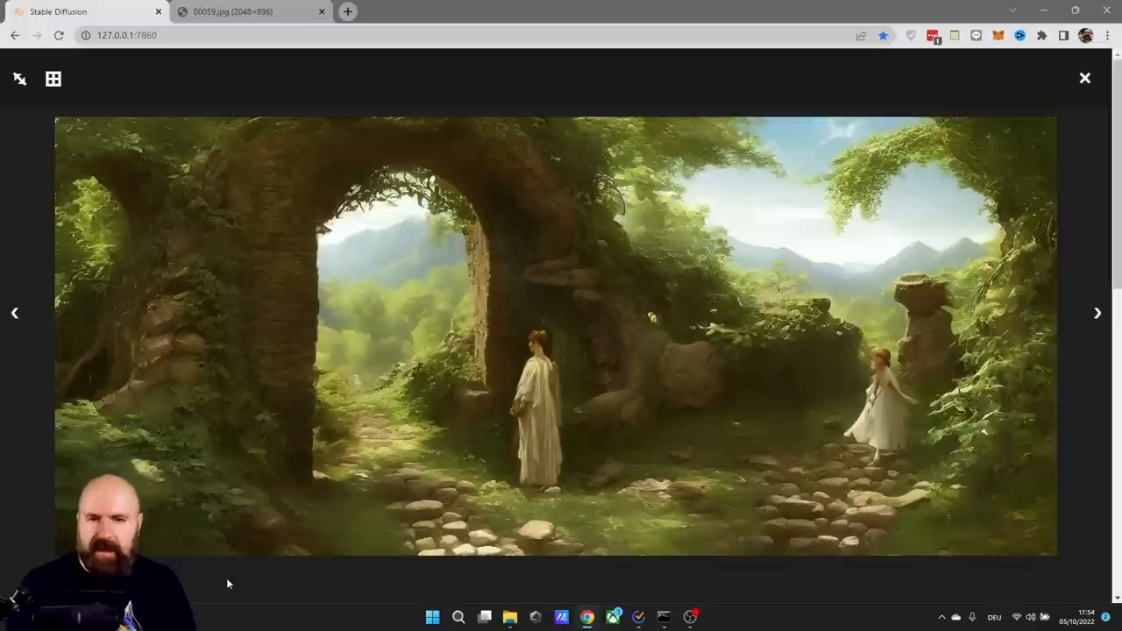
mouse_move(284, 190)
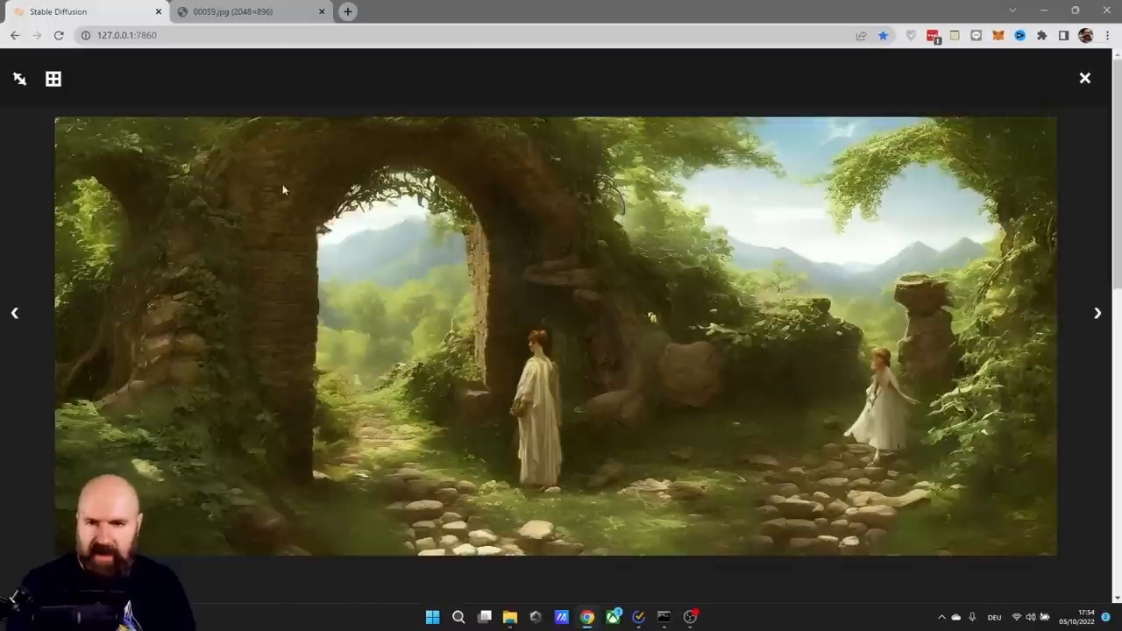
mouse_move(288, 173)
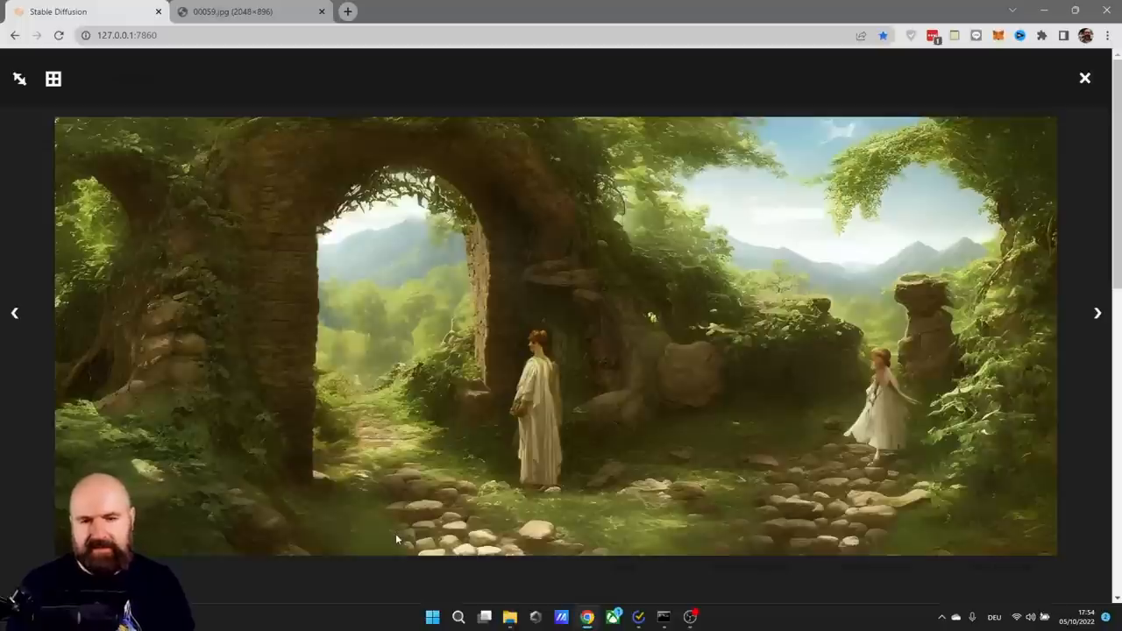
Close the full-size preview of the stone-gate result.
left_click(1085, 78)
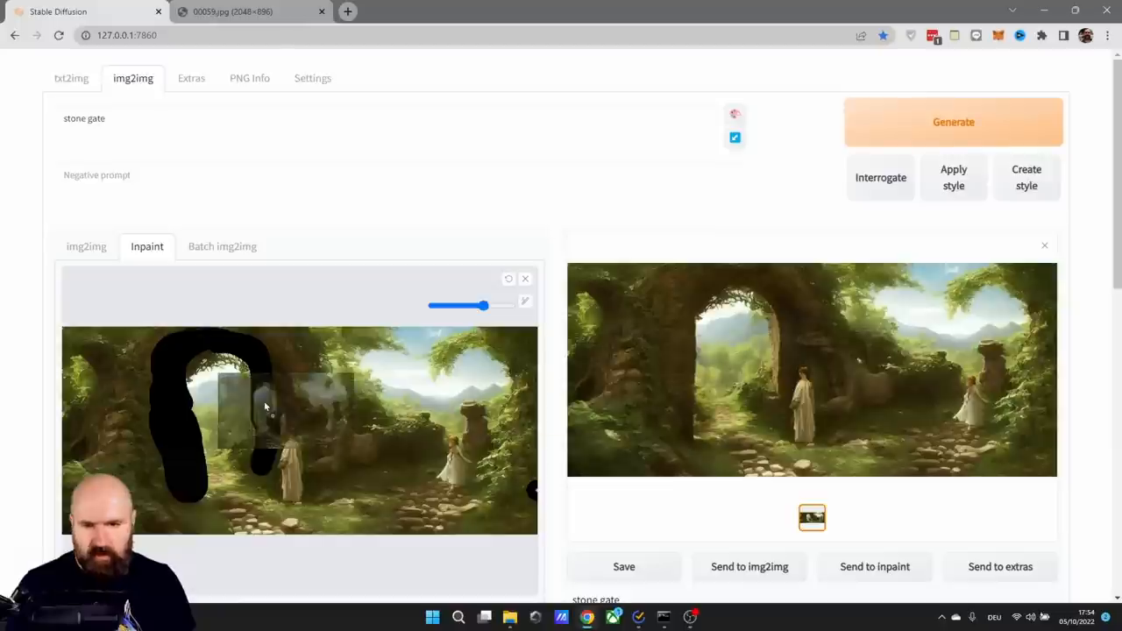
Clear the old mask and scroll down to the sampling settings.
left_click(525, 279)
type("path leading into the distance")
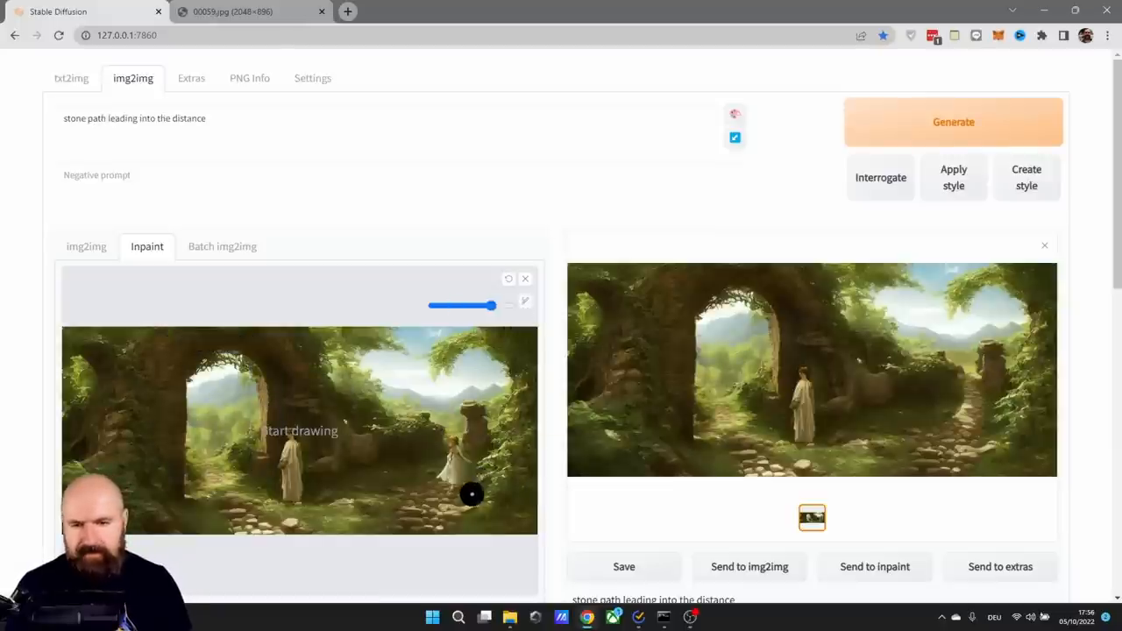
mouse_move(435, 427)
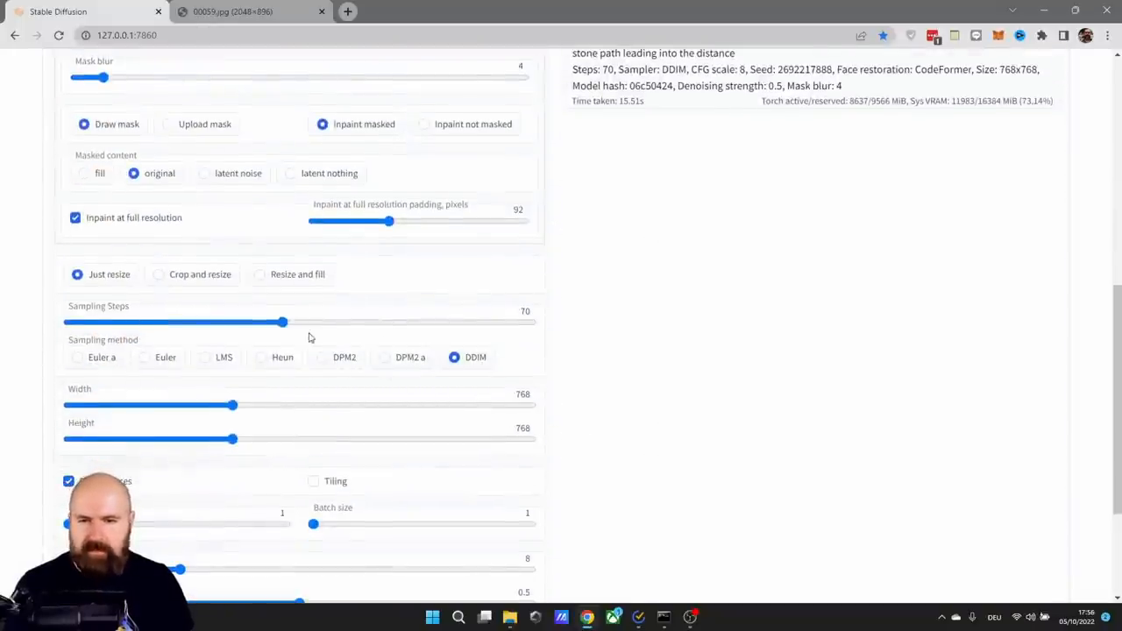
scroll("down", 3)
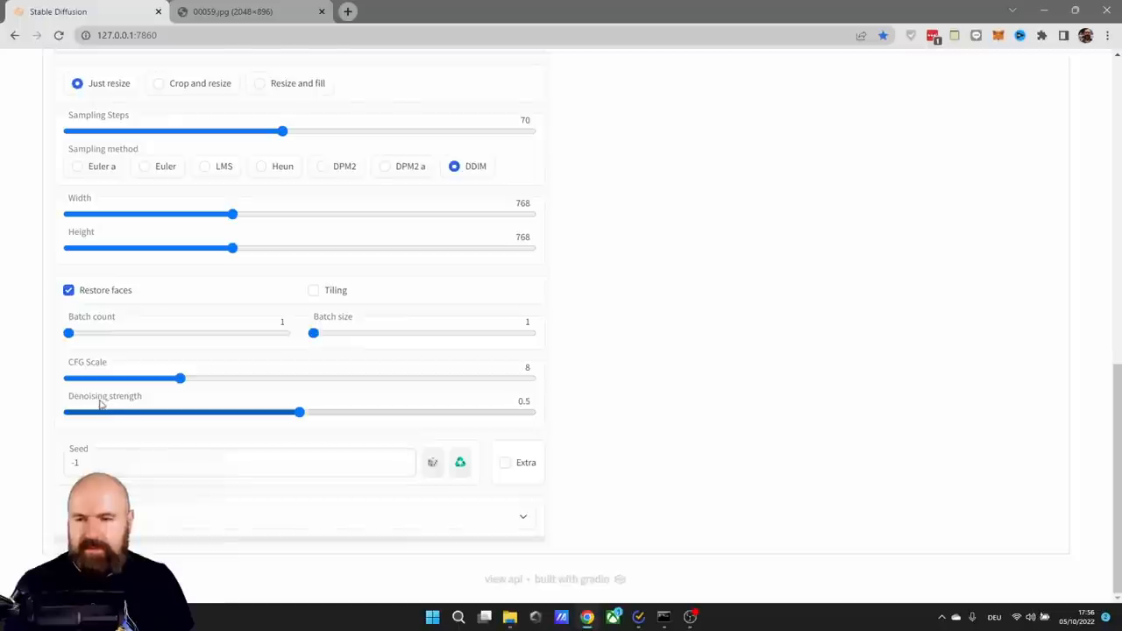
mouse_move(533, 411)
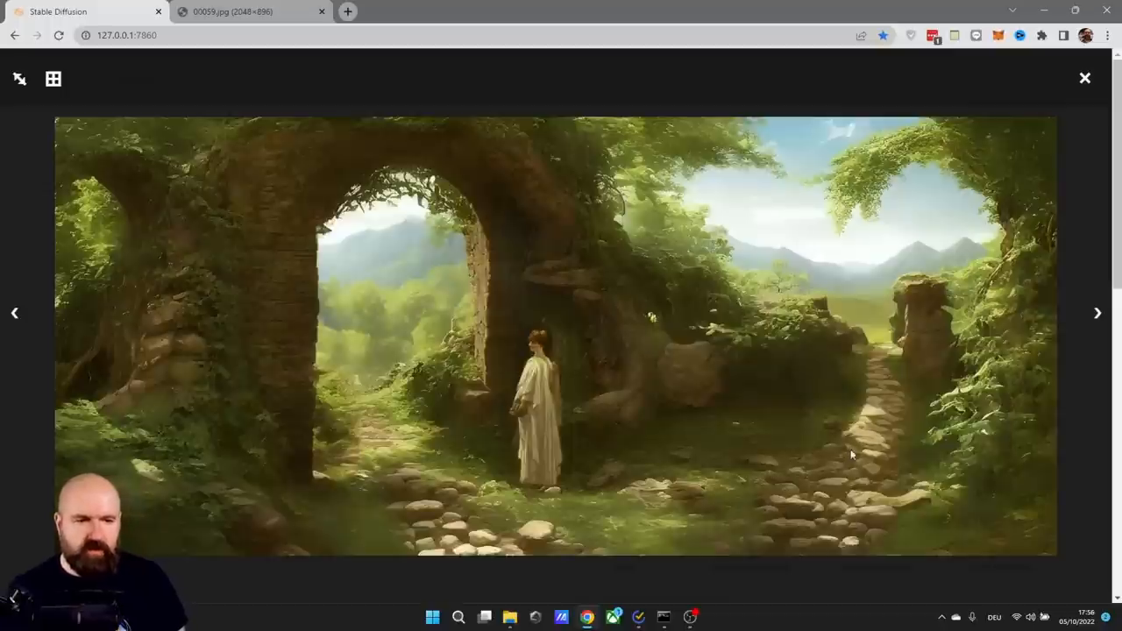
mouse_move(966, 469)
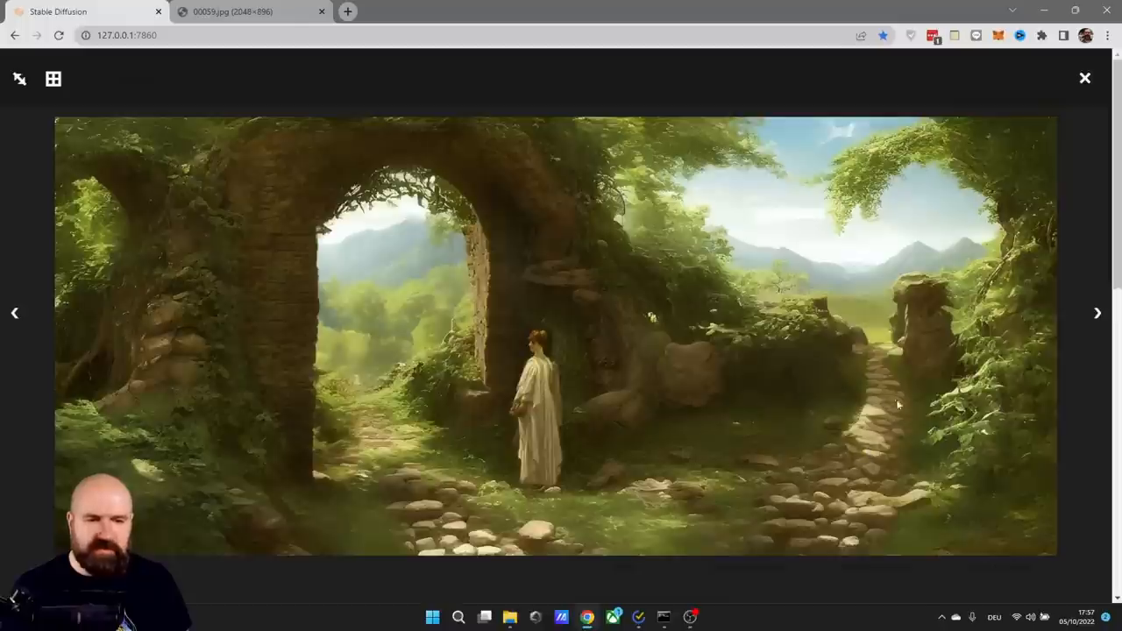
mouse_move(913, 446)
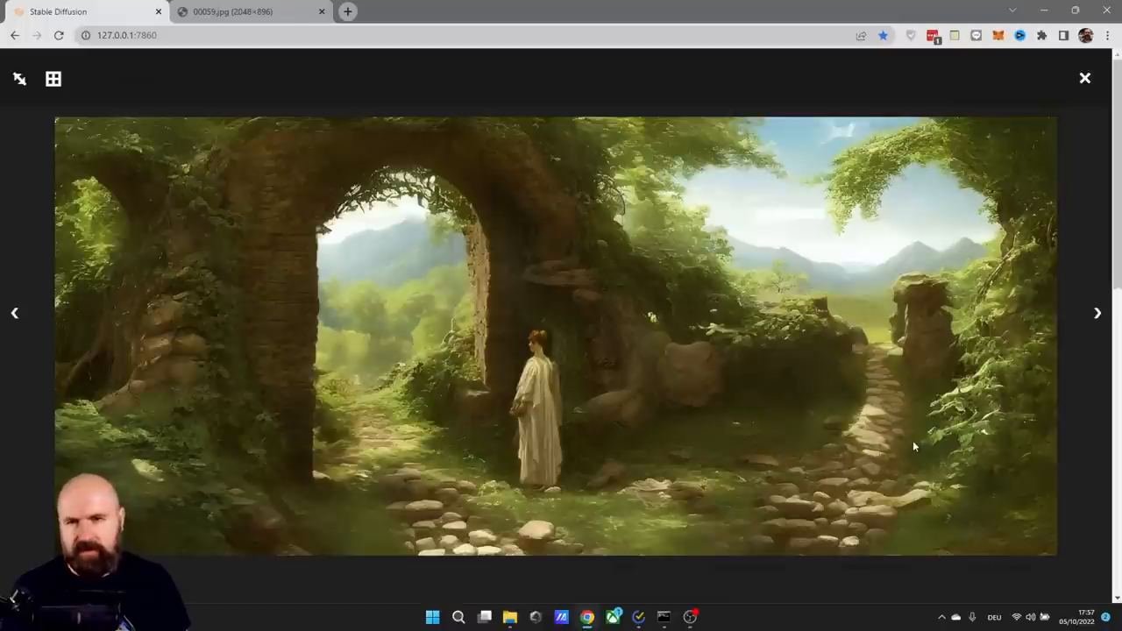